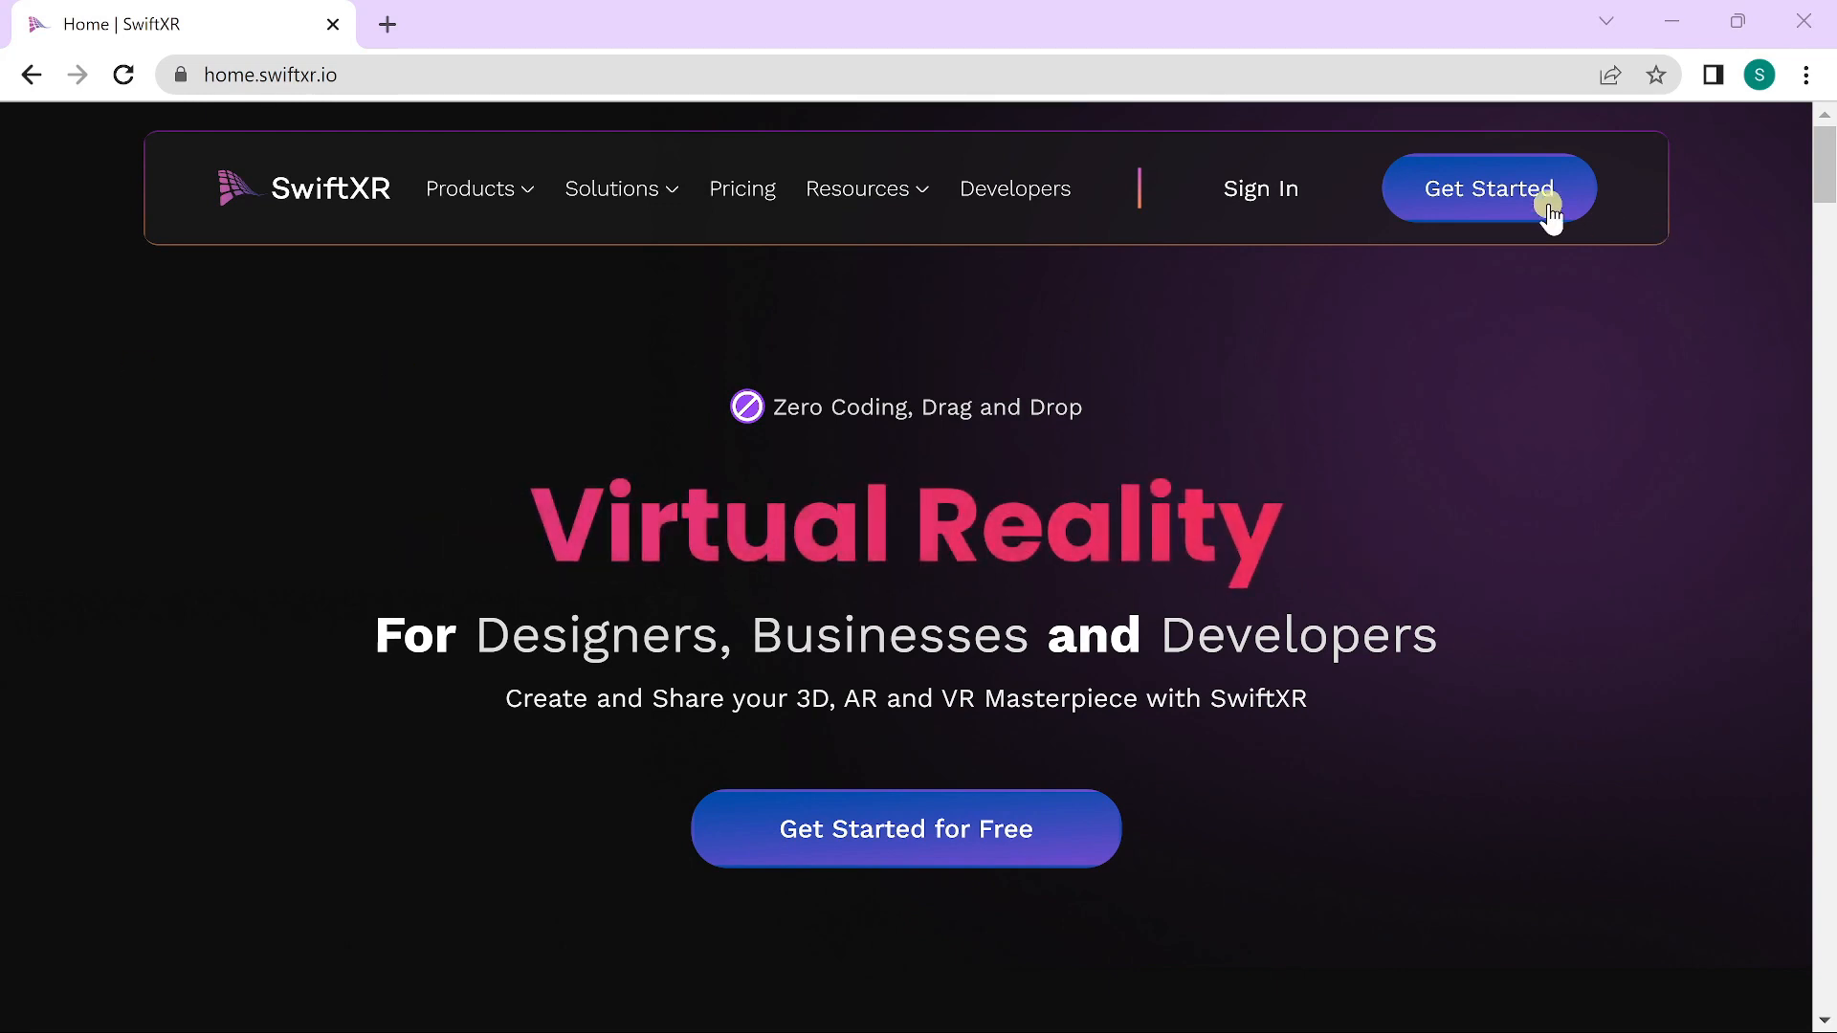
# Step: Go from the SwiftXR homepage to the Hub and start the new ImageTracker project
pyautogui.click(1488, 188)
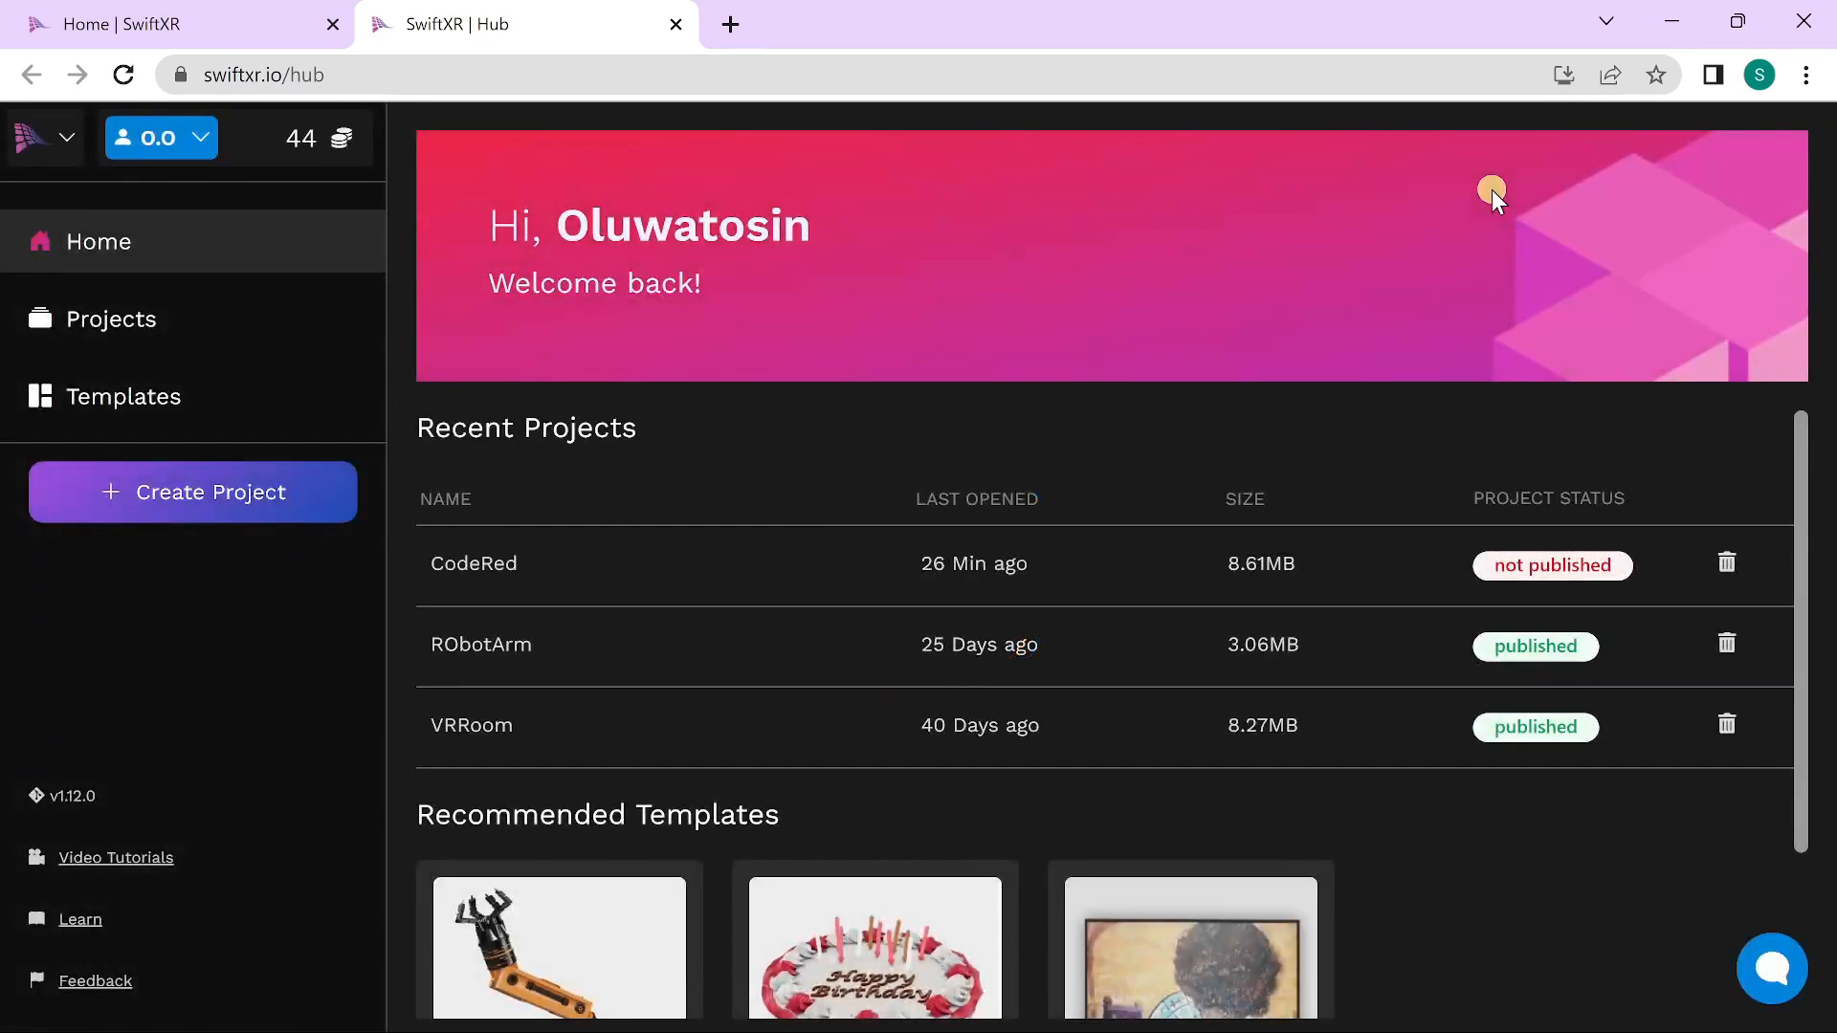
pyautogui.click(193, 491)
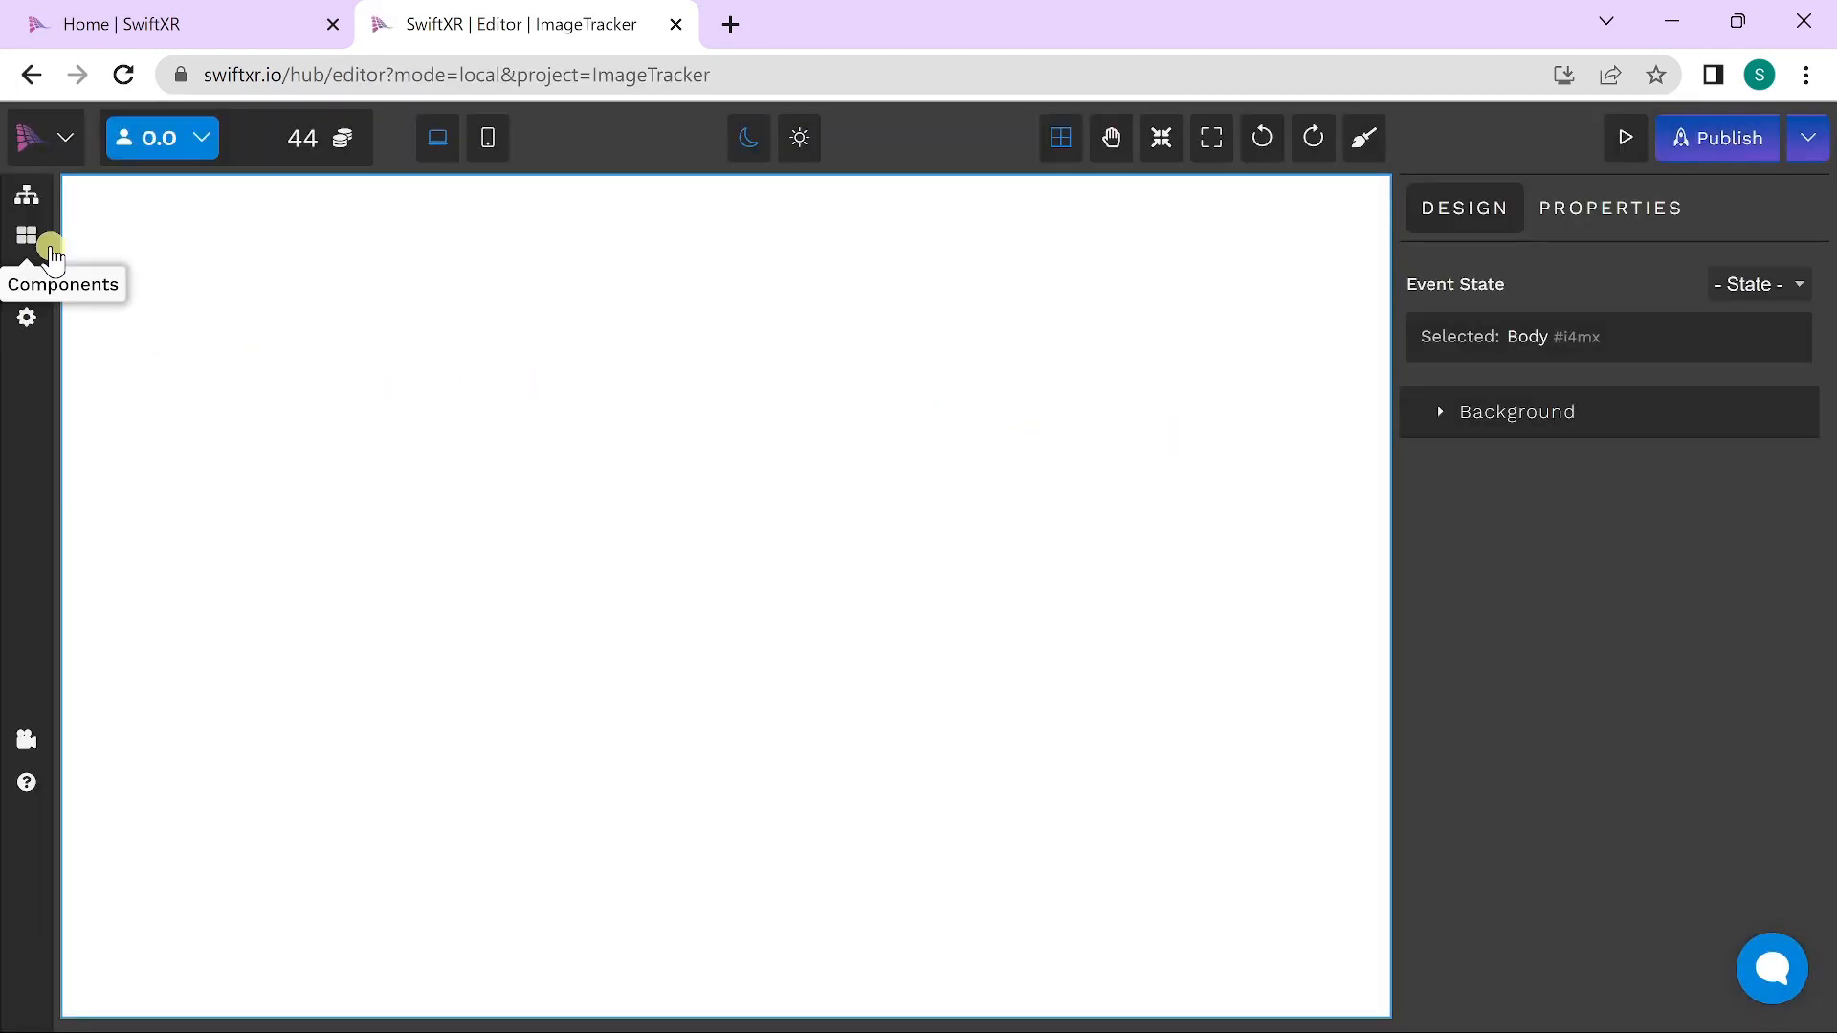
# Step: Drag an Image Tracking viewer from 3D (Model) Viewers onto the canvas and orbit its cube
pyautogui.click(25, 236)
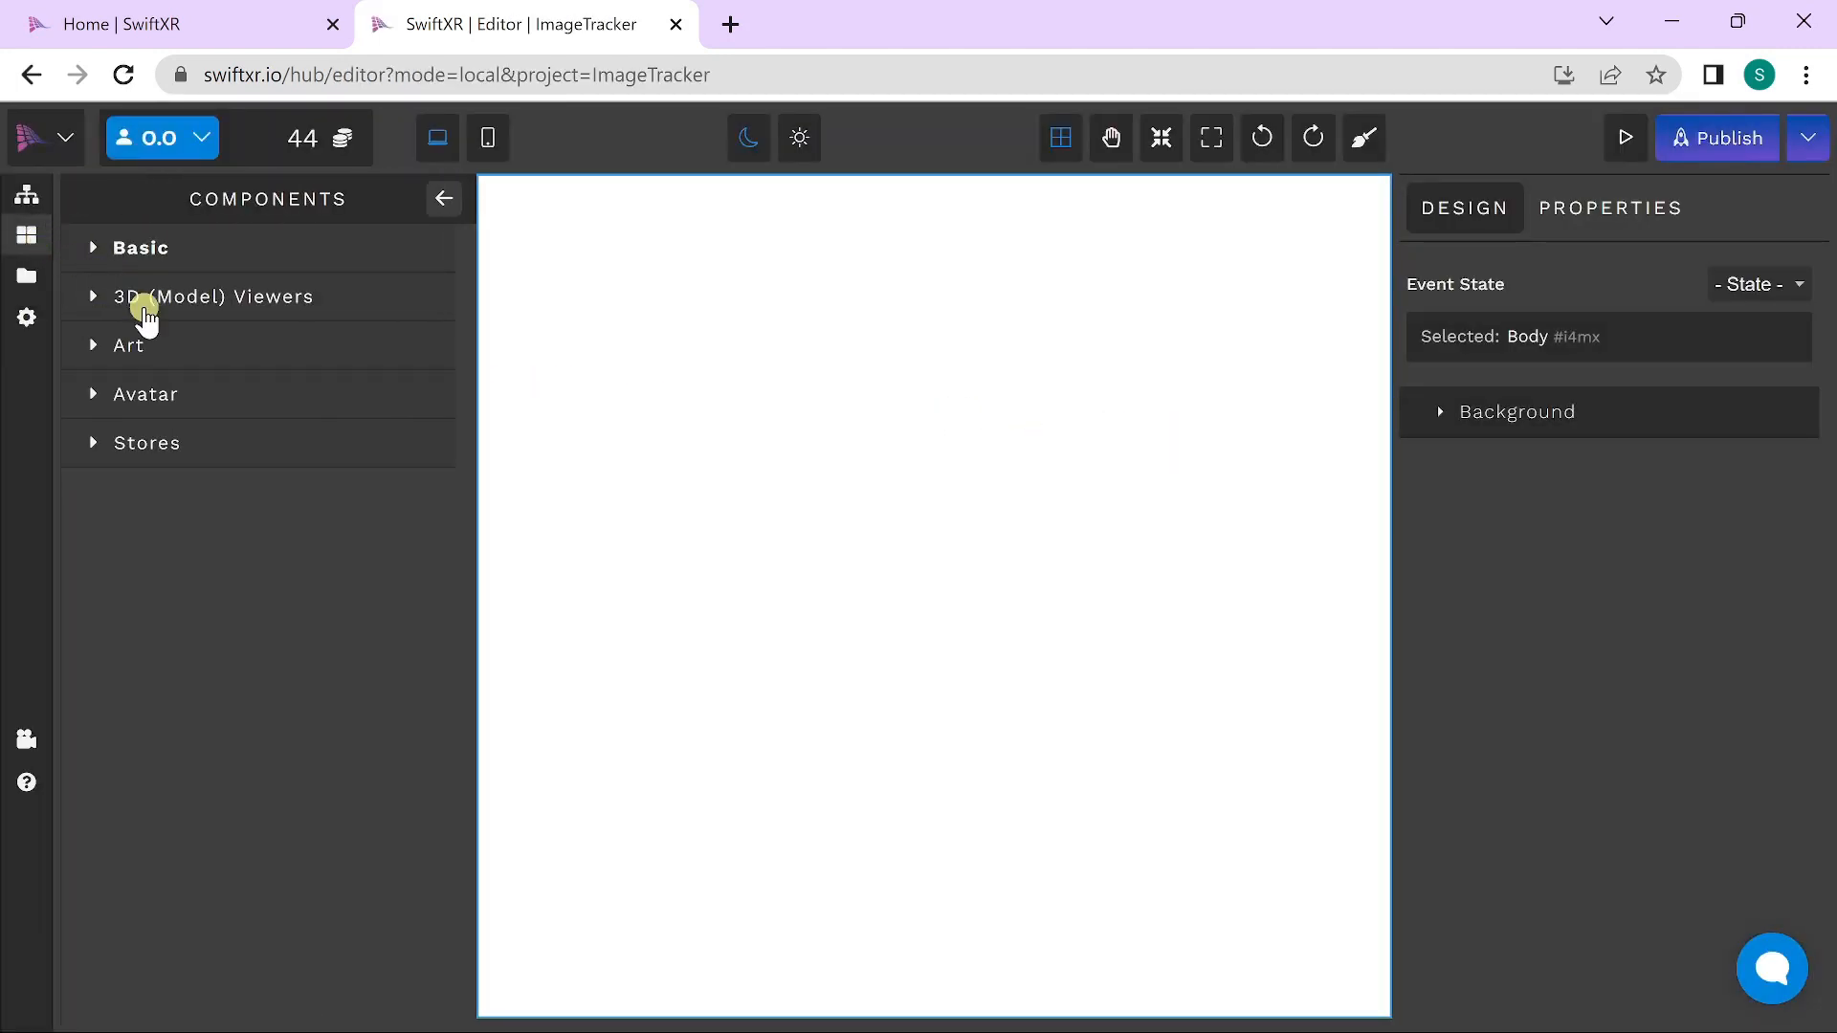
pyautogui.click(213, 296)
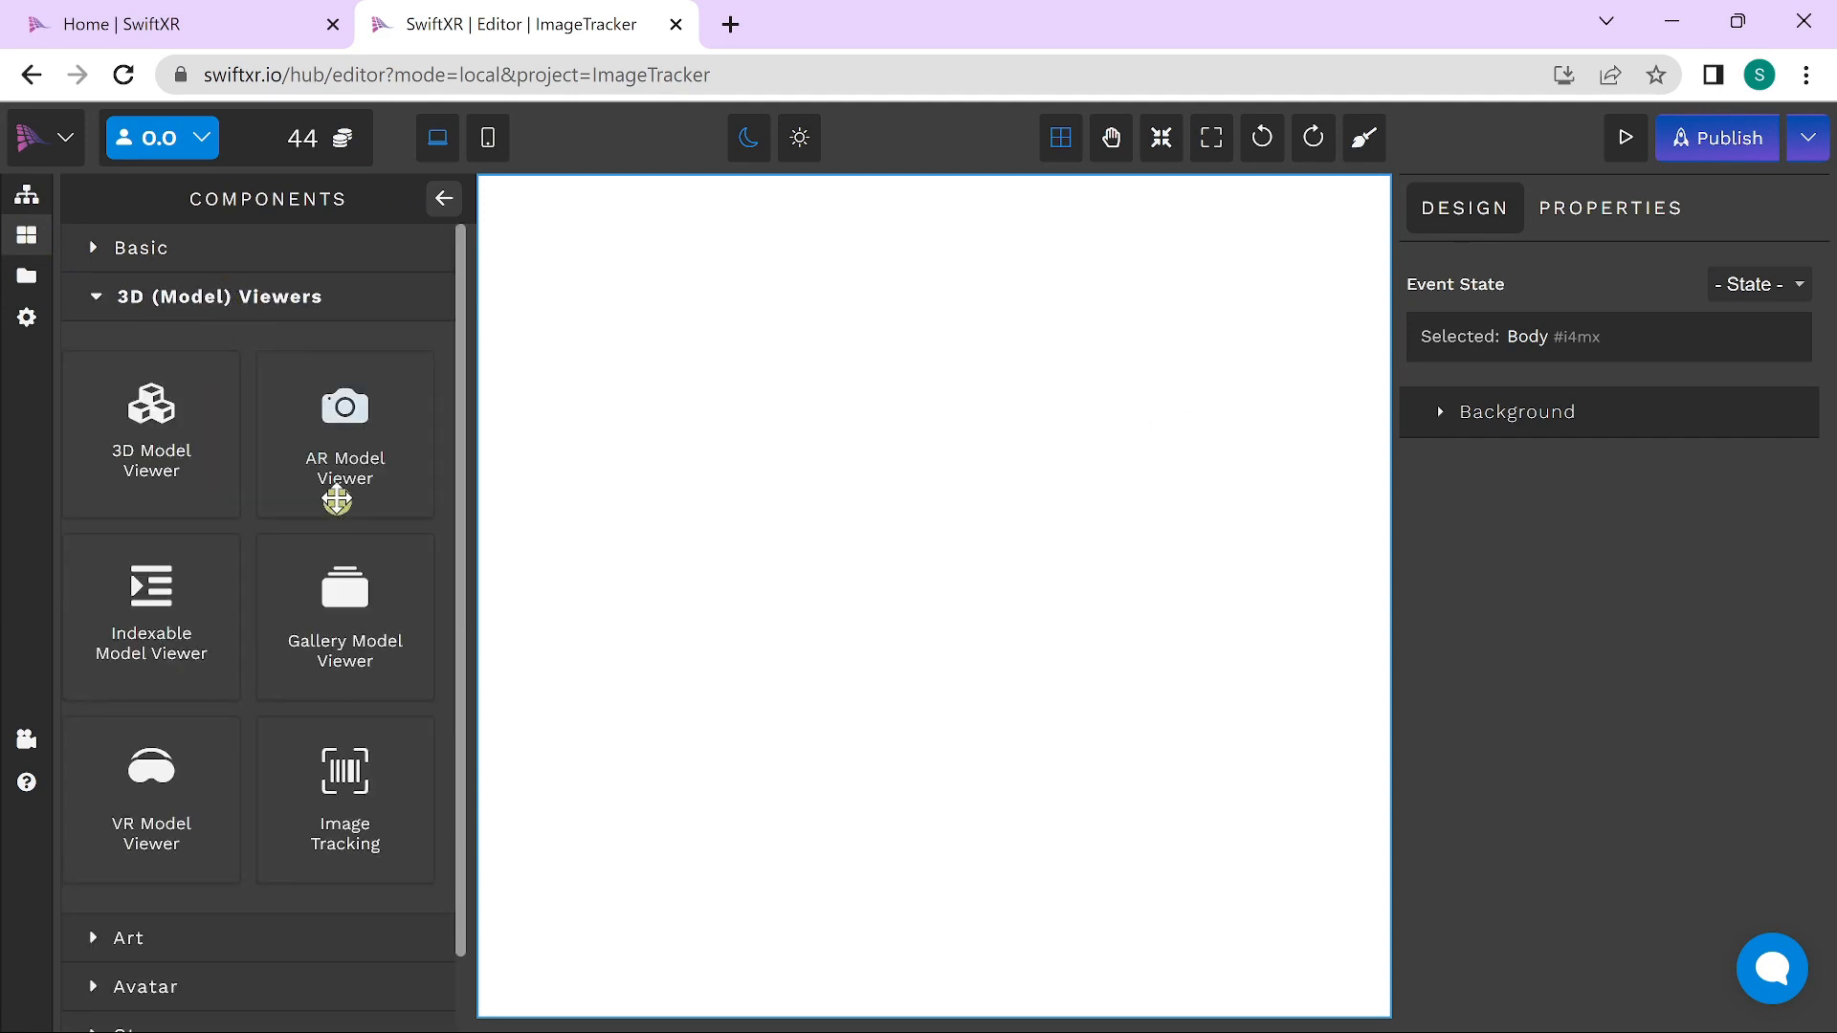
pyautogui.moveTo(343, 772); pyautogui.dragTo(820, 574)
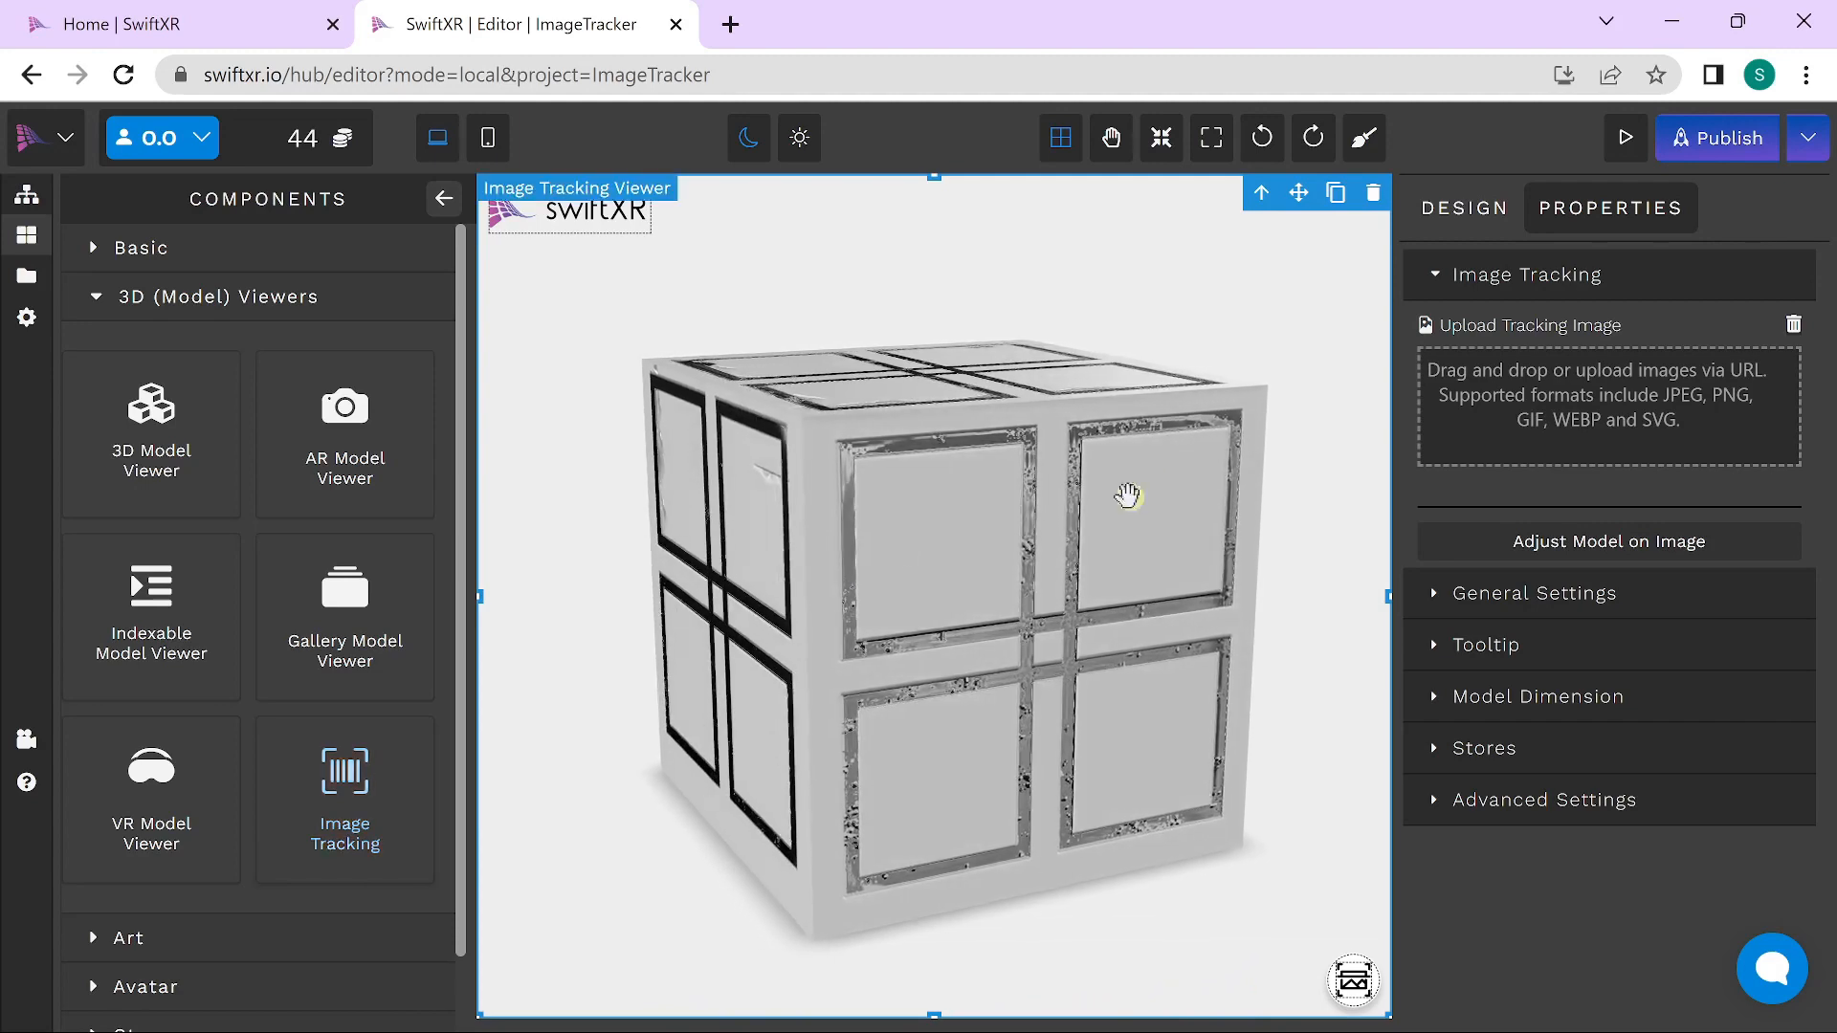
pyautogui.moveTo(1125, 491); pyautogui.dragTo(955, 591)
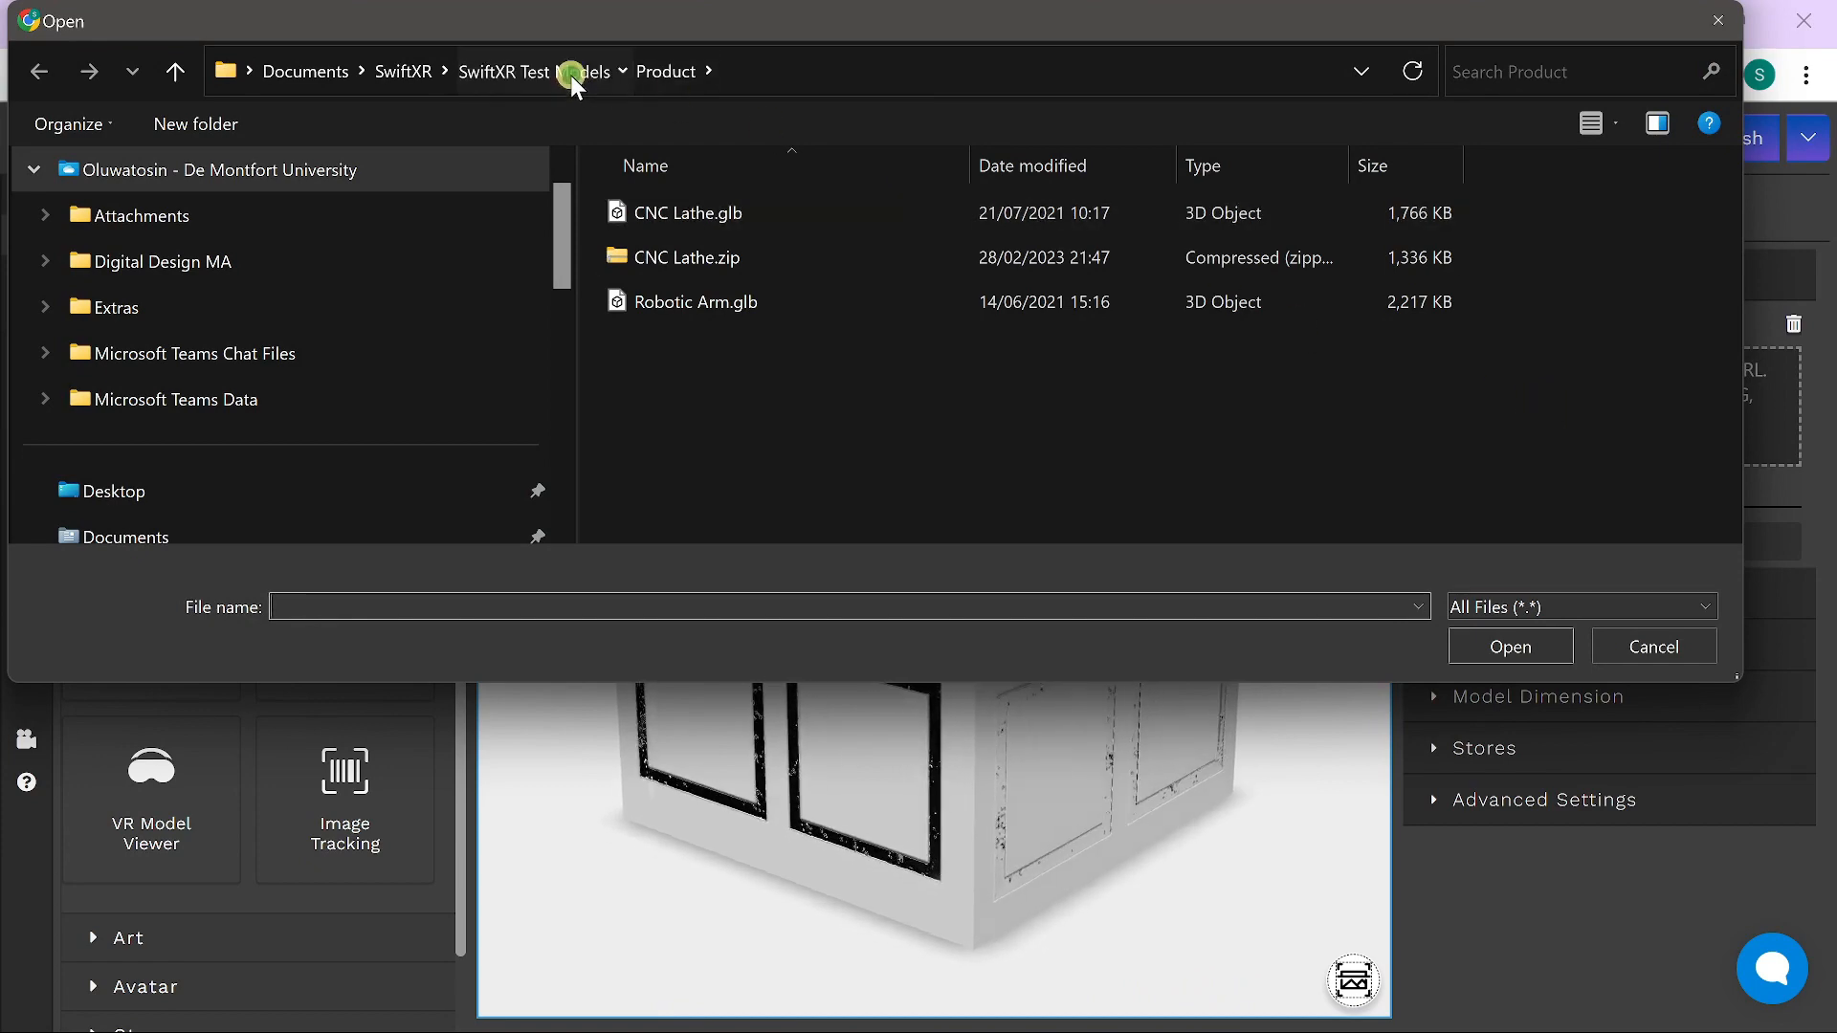
# Step: Pick SwiftXR-ImageTracker.jpg from SwiftXR Test Models as the tracking image, then inspect the cube
pyautogui.click(533, 71)
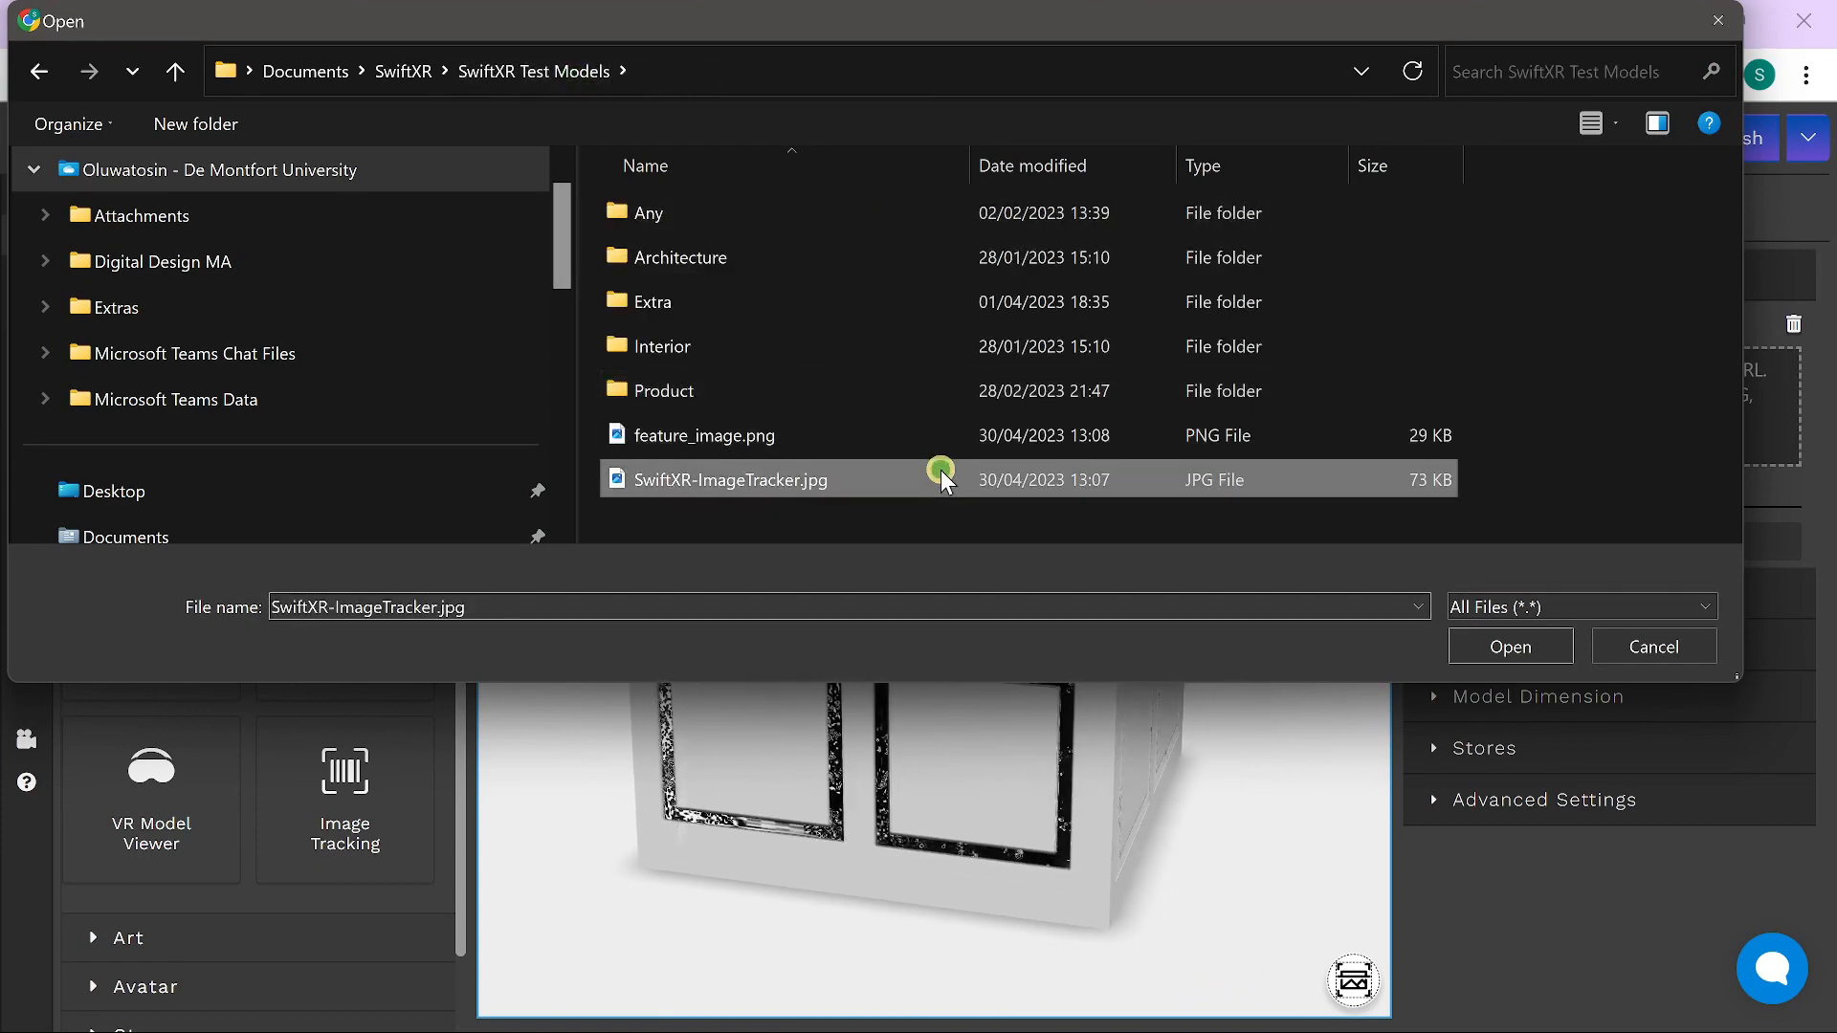
pyautogui.click(1509, 645)
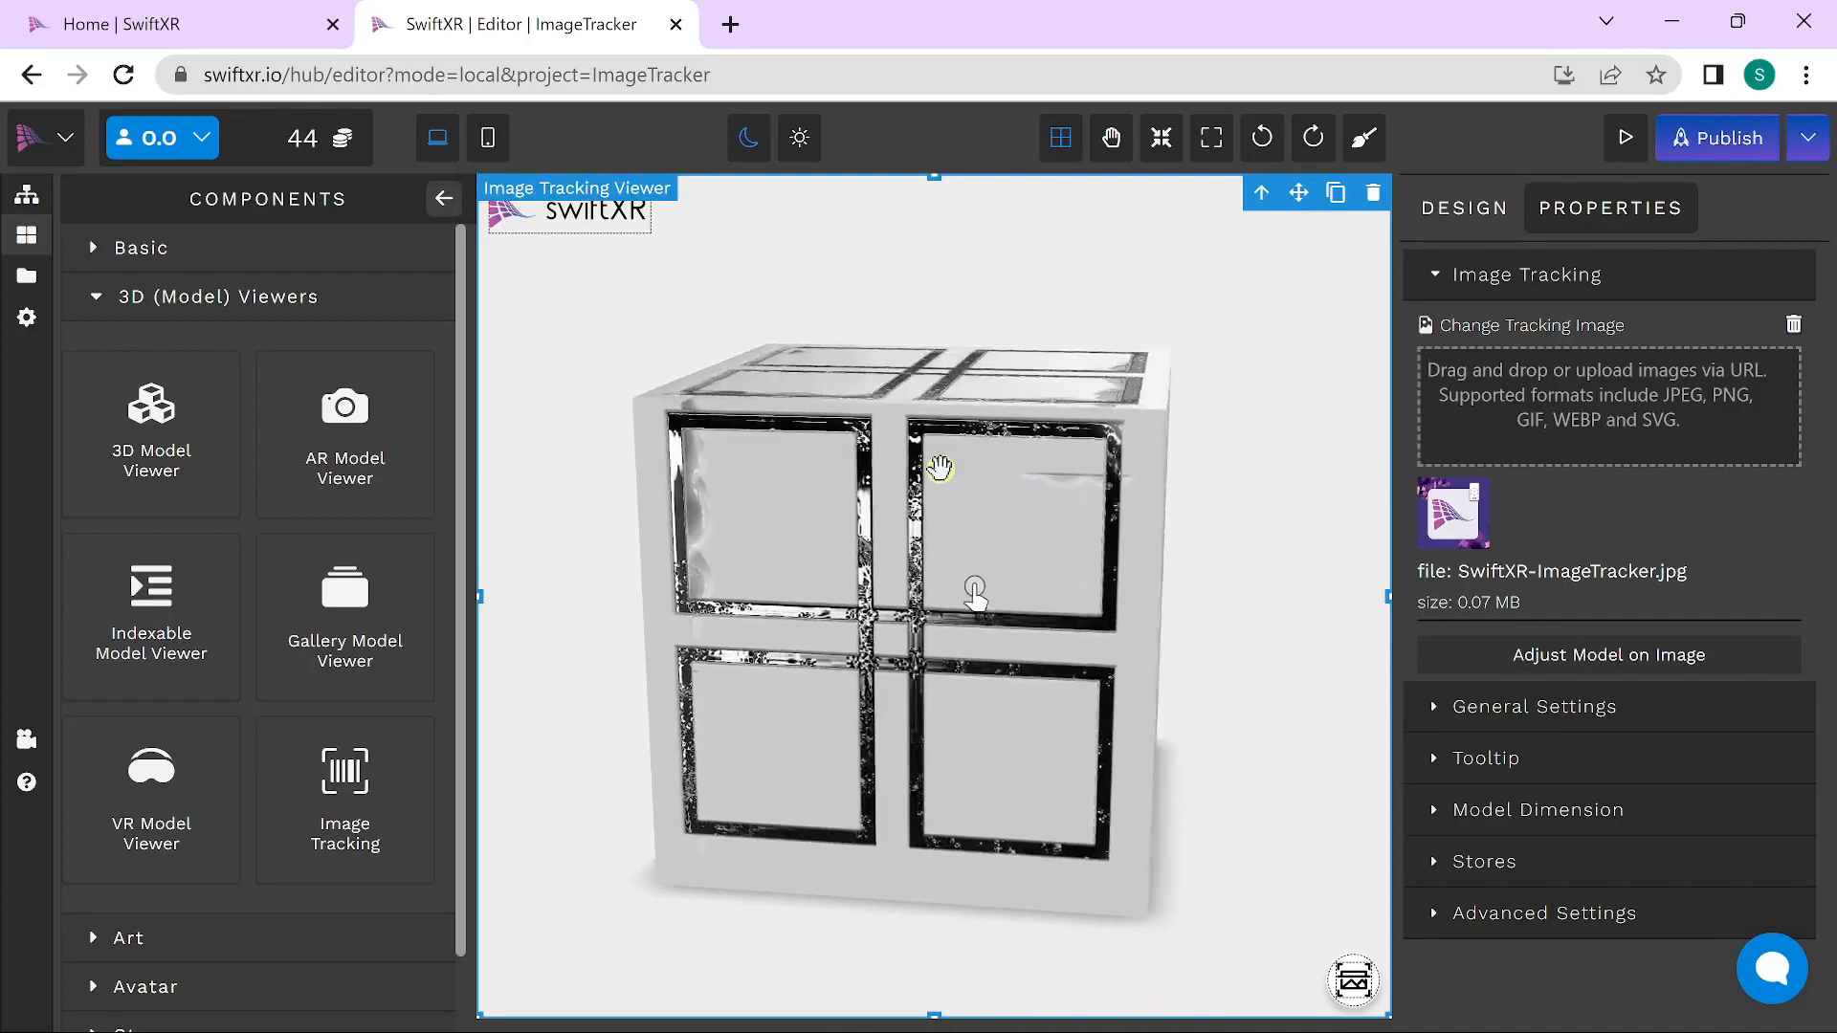
pyautogui.moveTo(996, 585); pyautogui.dragTo(937, 469)
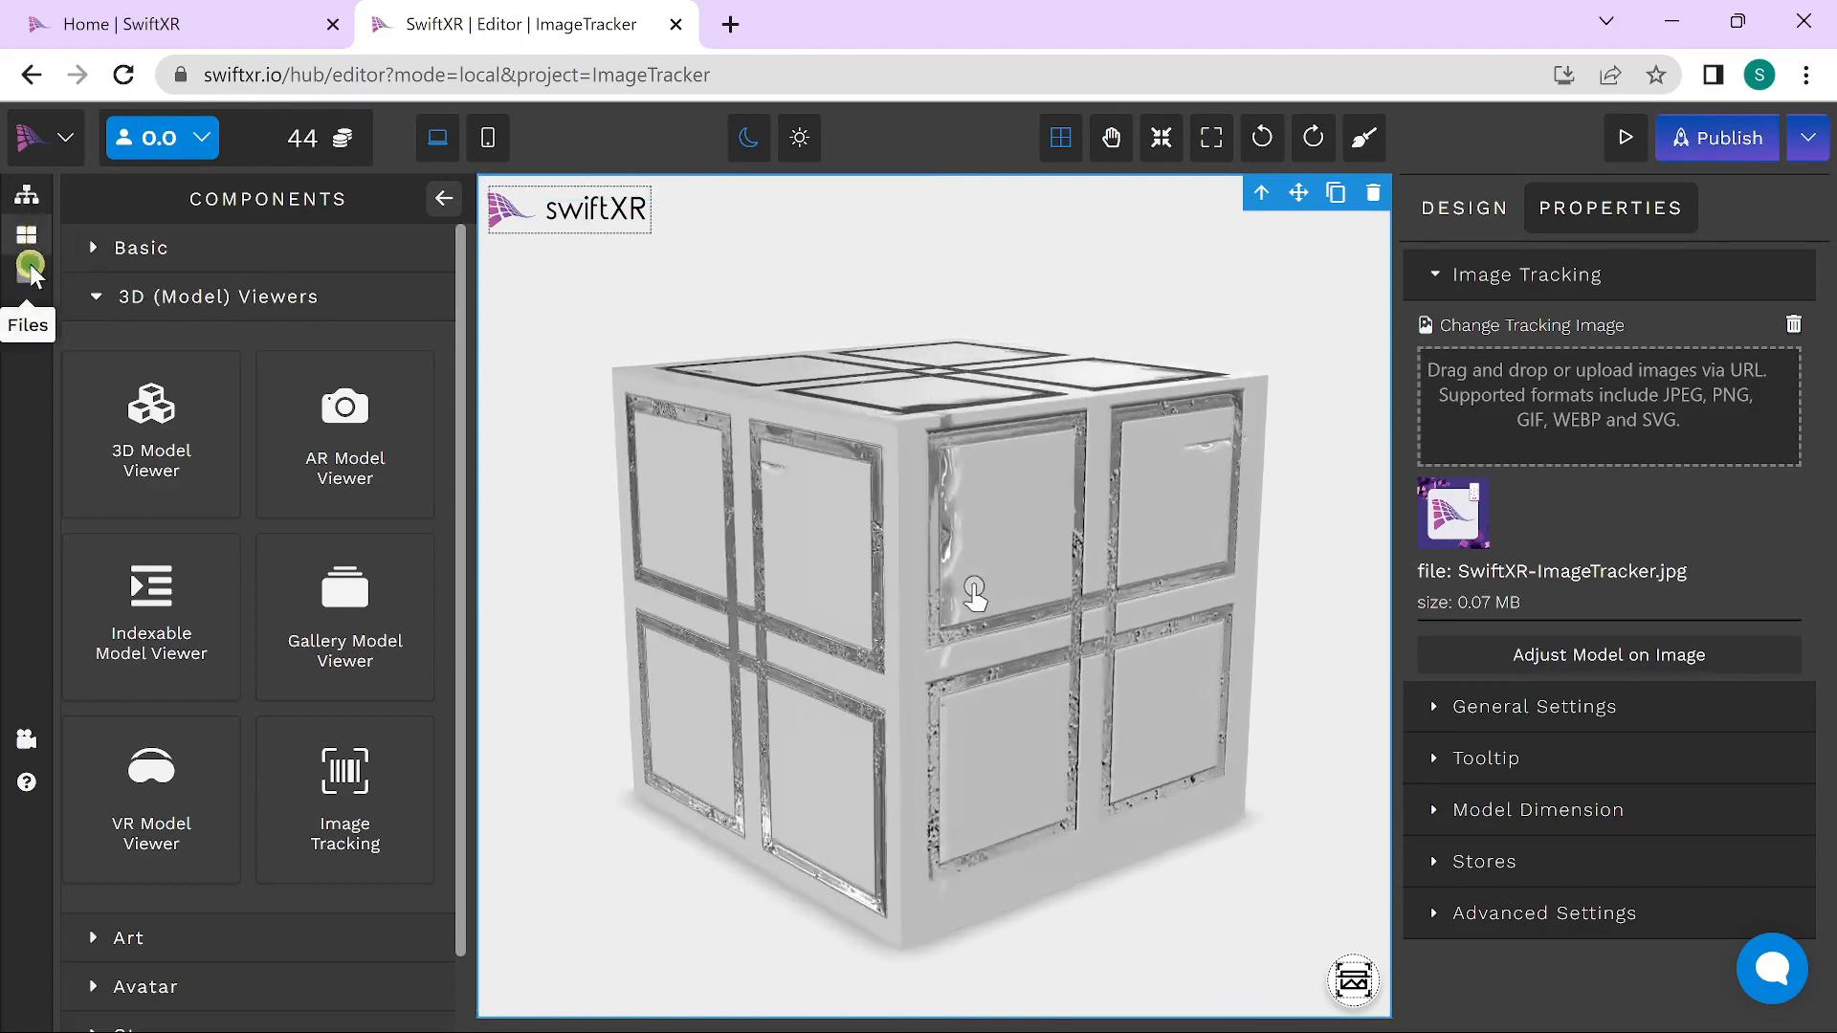
# Step: Import Robotic Arm.glb into Files and set it as the viewer's 3D model in General Settings
pyautogui.click(26, 246)
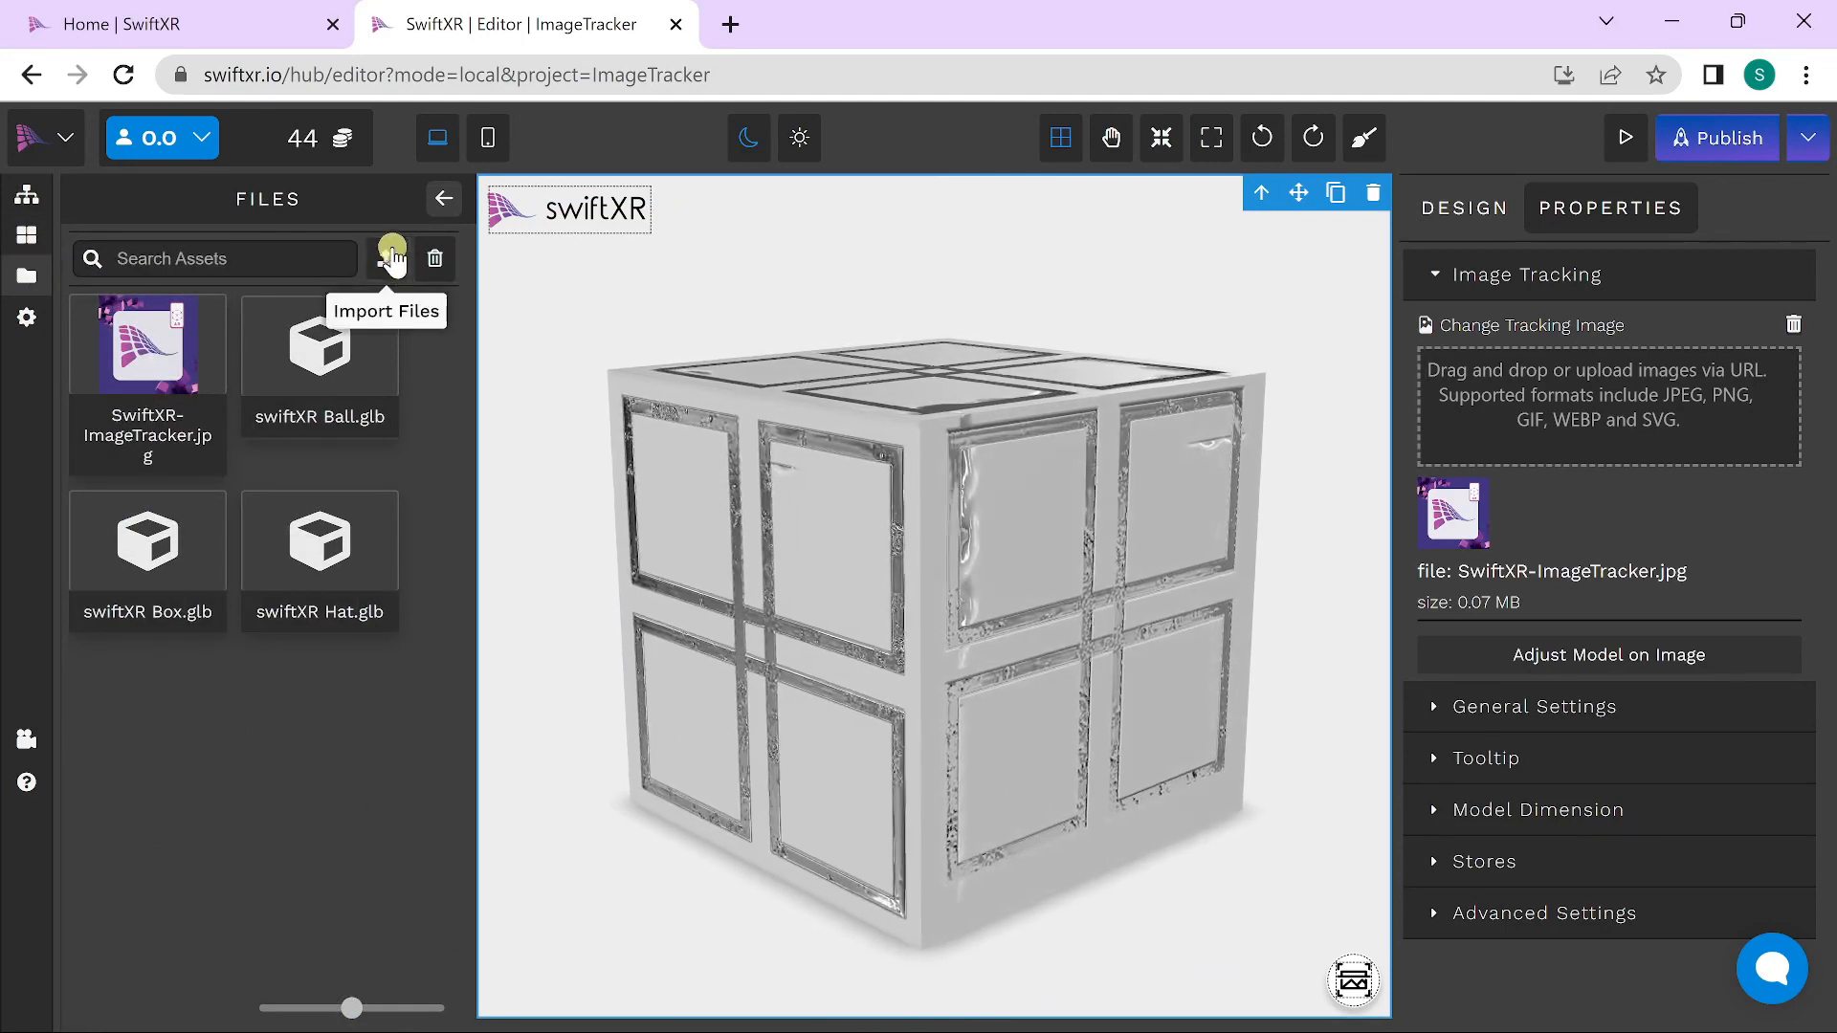
pyautogui.click(391, 257)
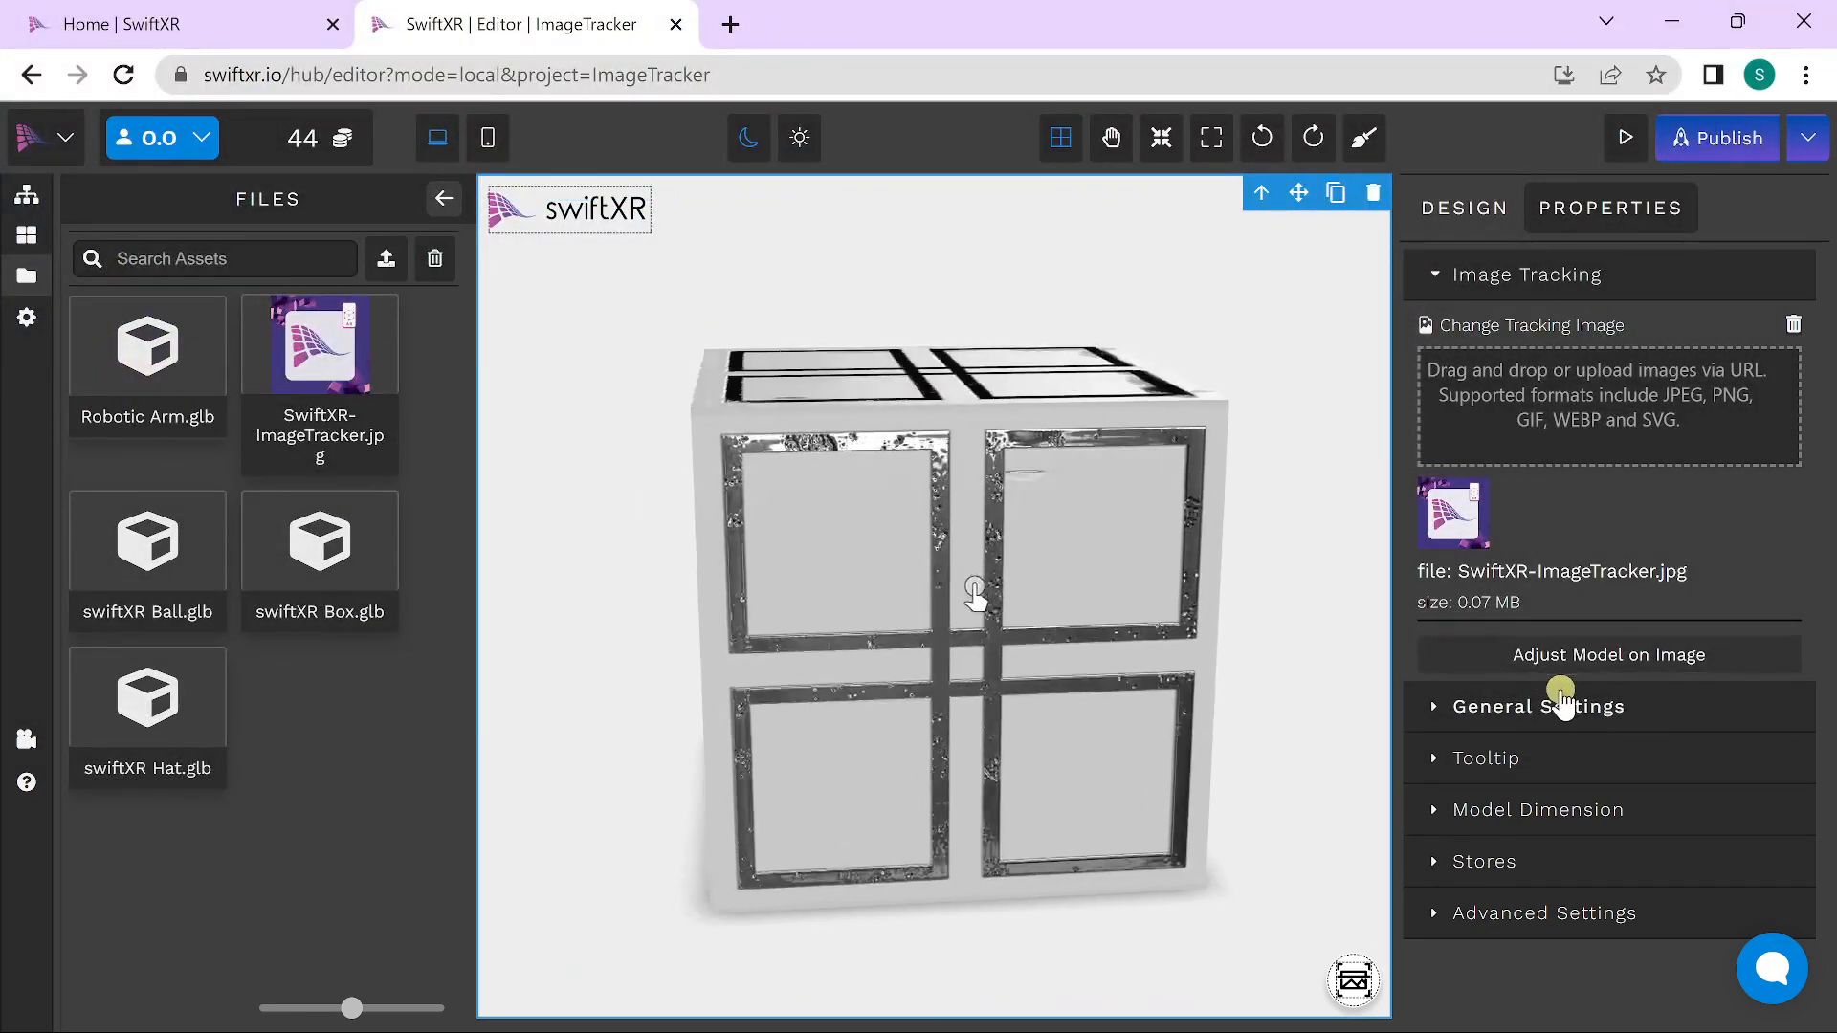
pyautogui.click(1539, 705)
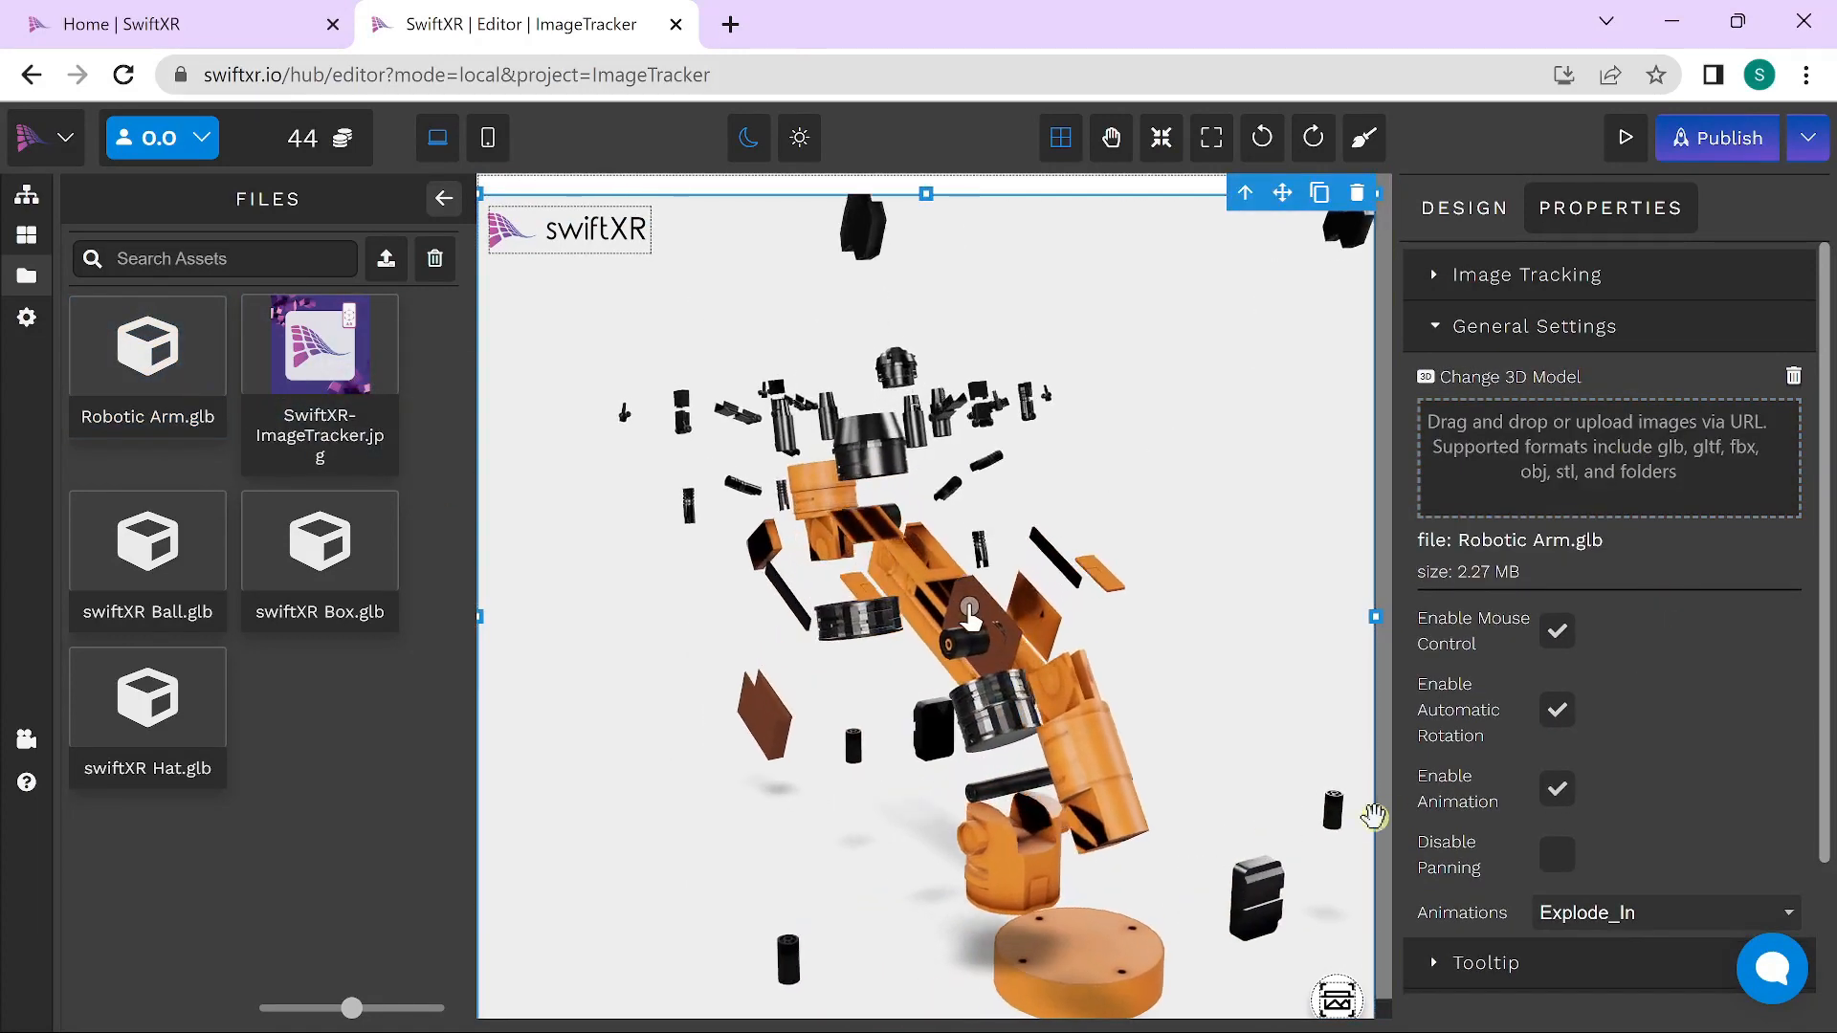
pyautogui.click(1661, 912)
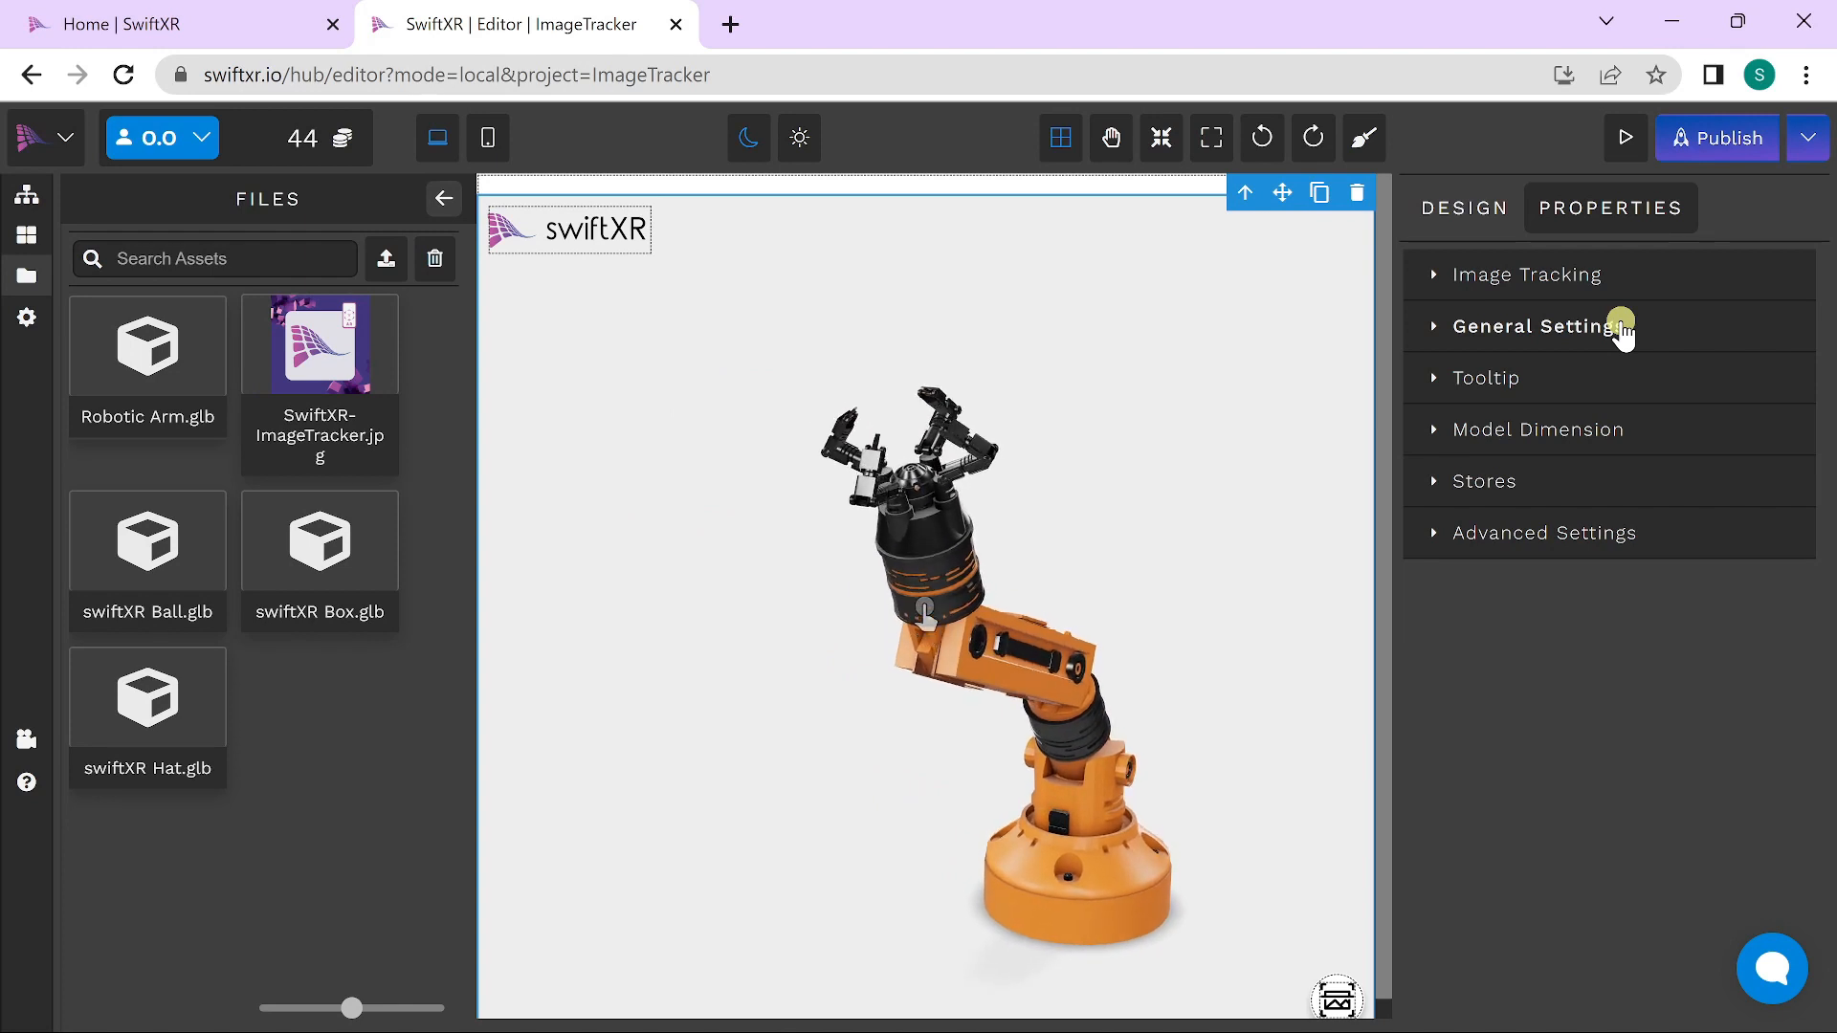
pyautogui.click(1525, 275)
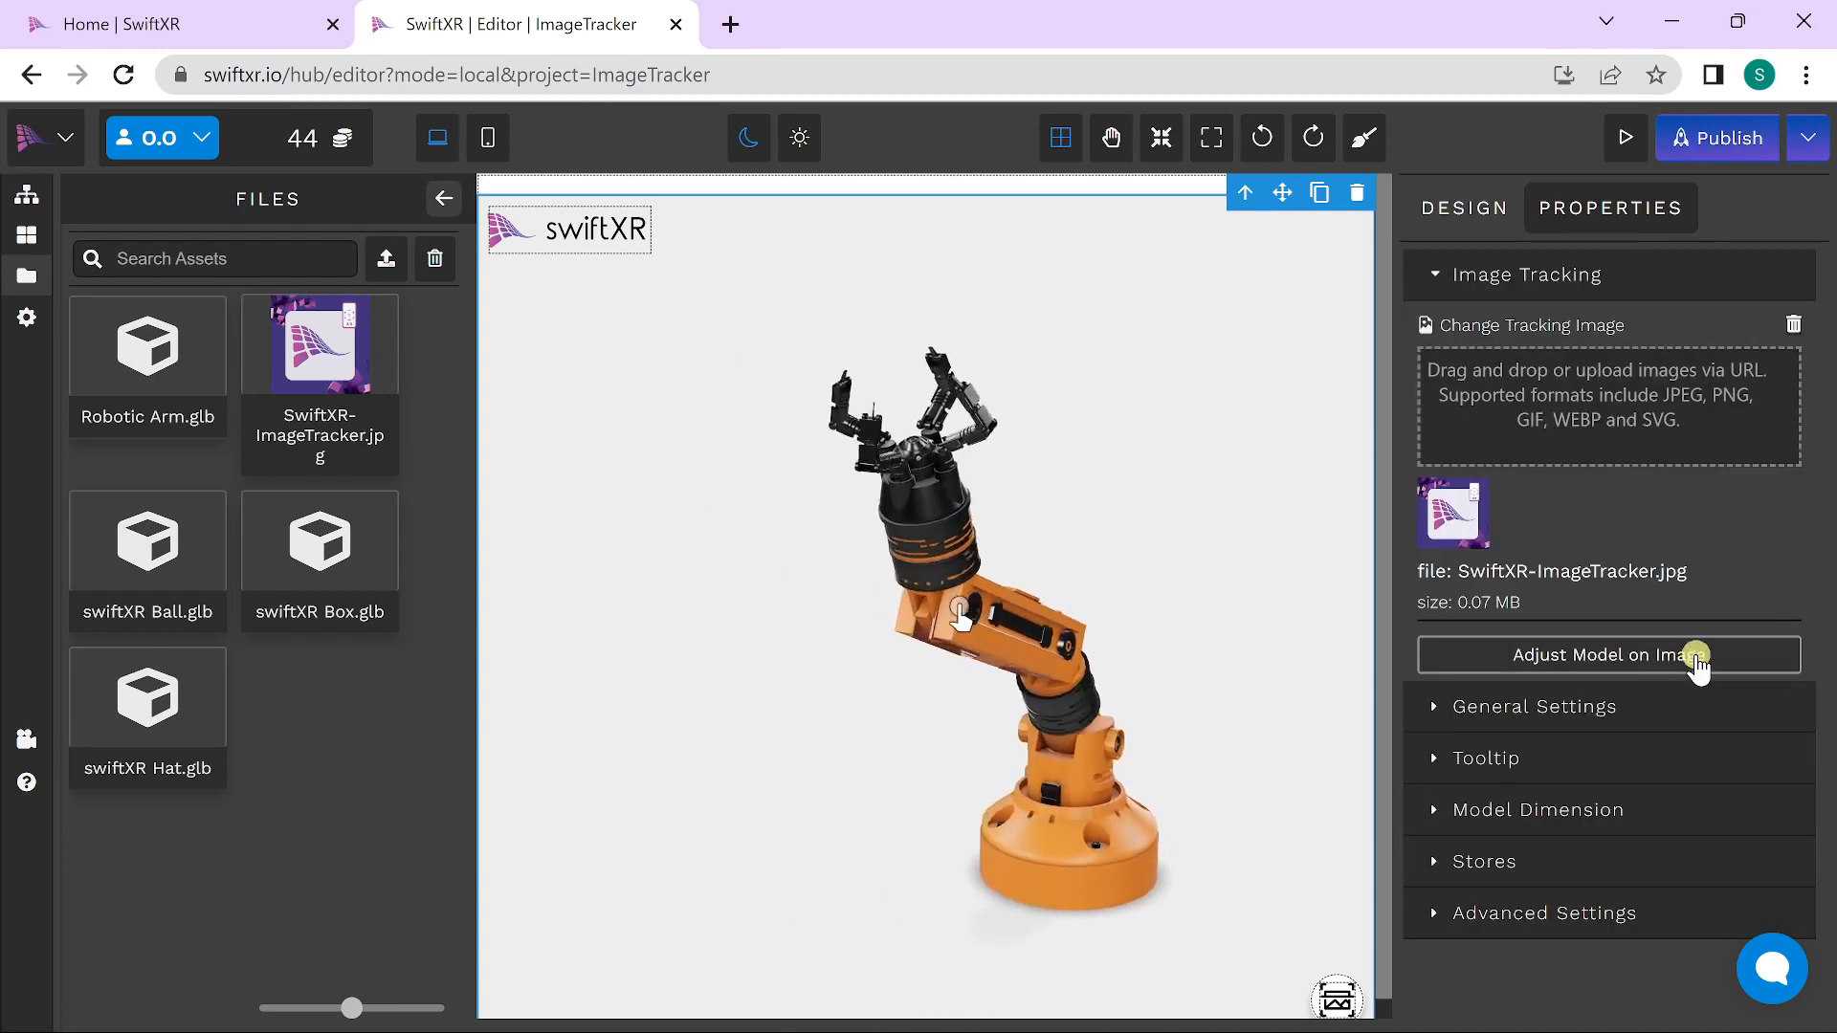
# Step: Open the Image Tracking Editor and try tilting the arm around the X axis, returning it to 0
pyautogui.click(1606, 654)
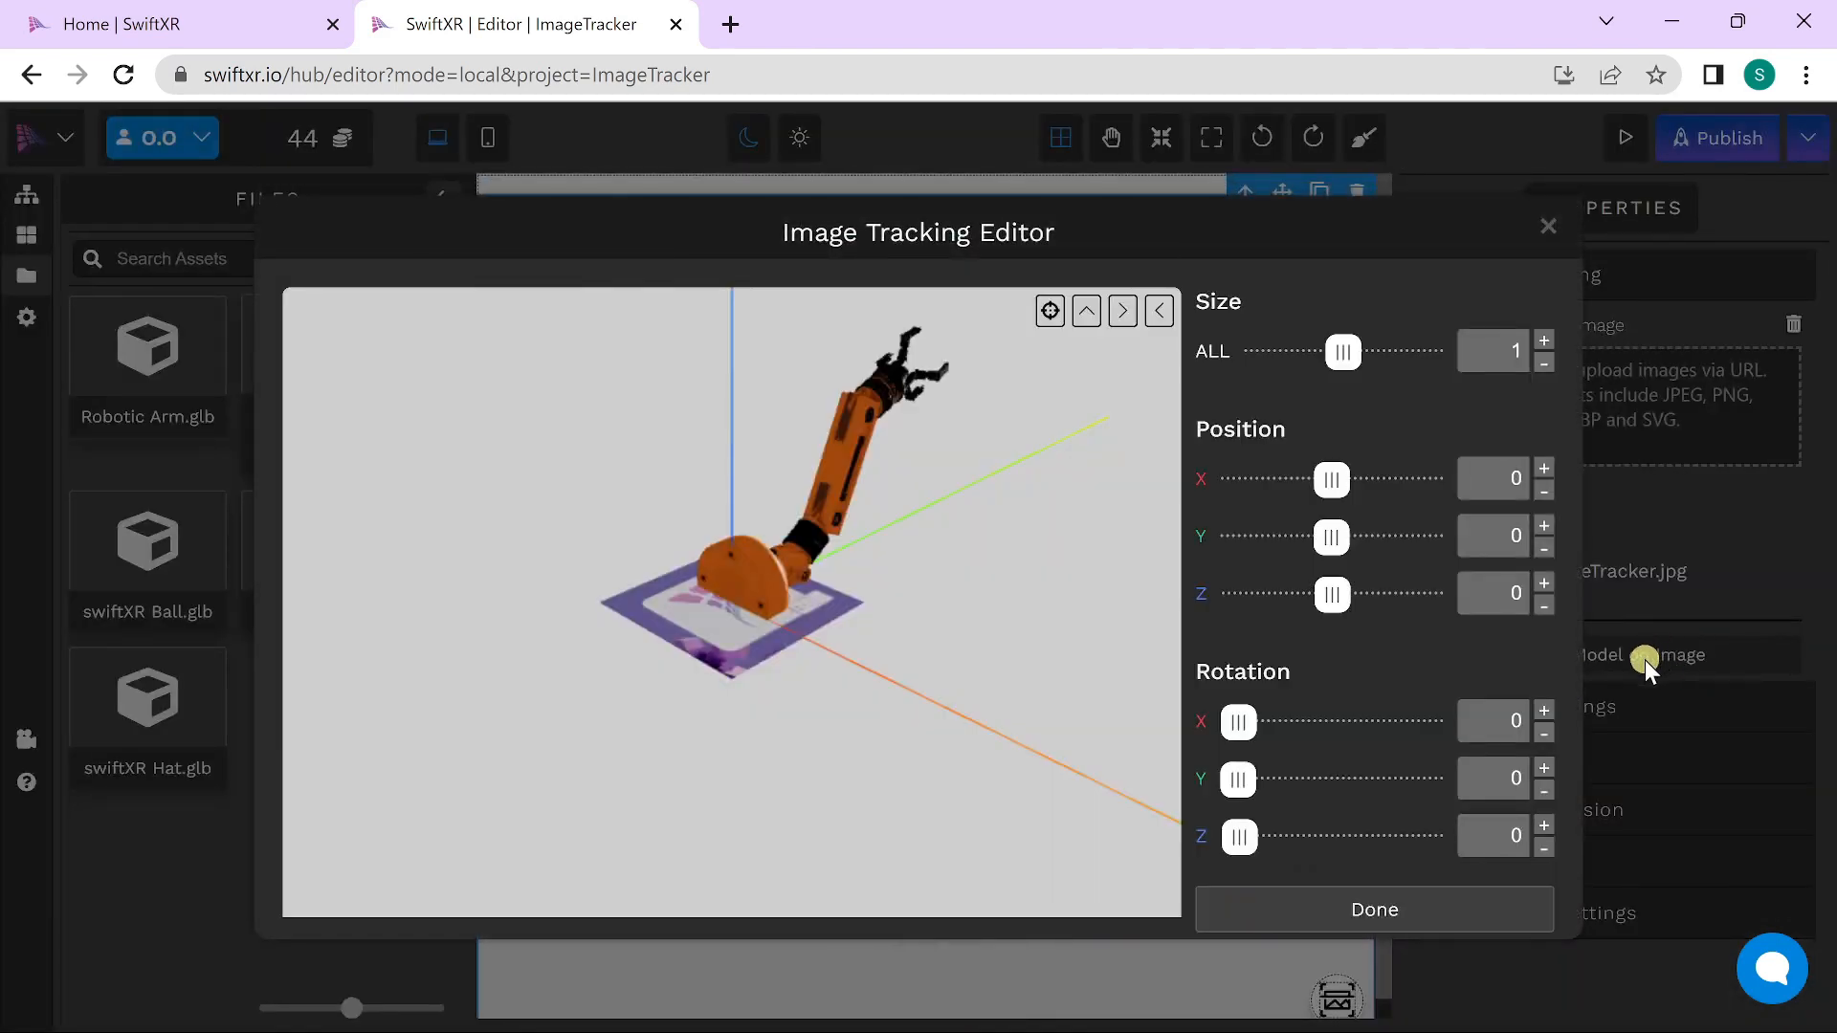
pyautogui.moveTo(1447, 685)
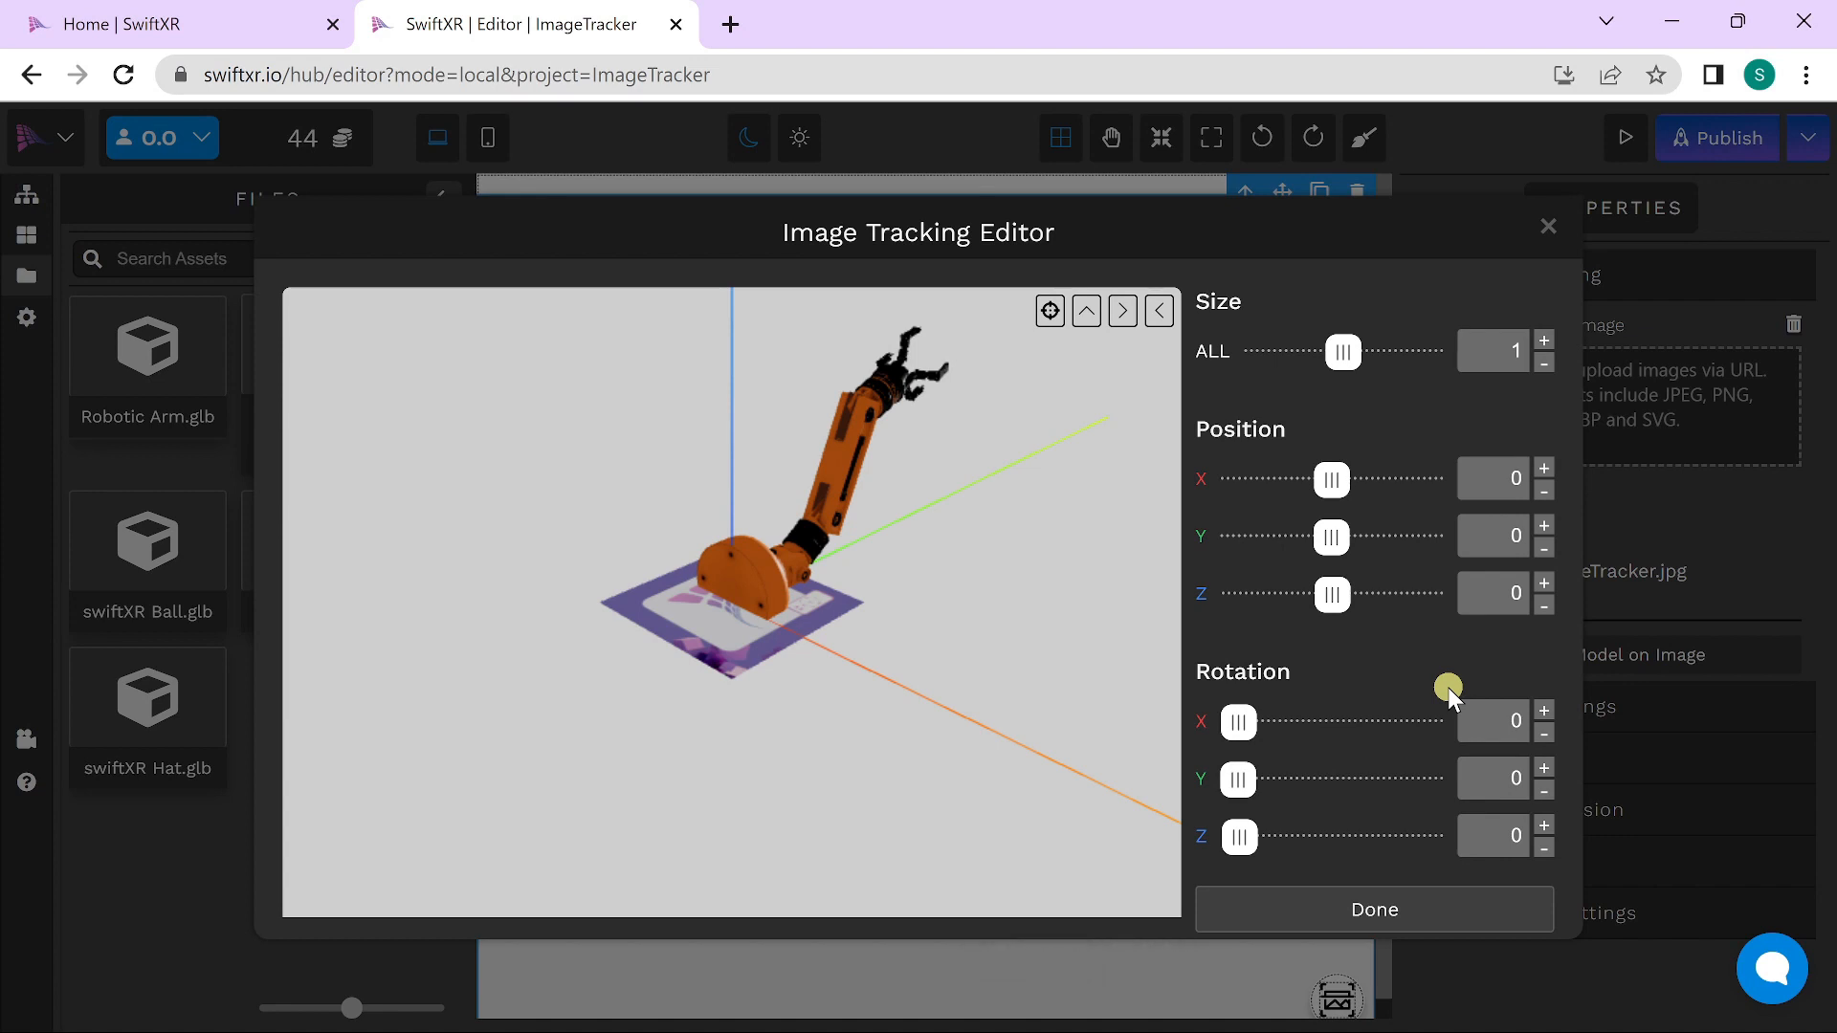
pyautogui.moveTo(1441, 688)
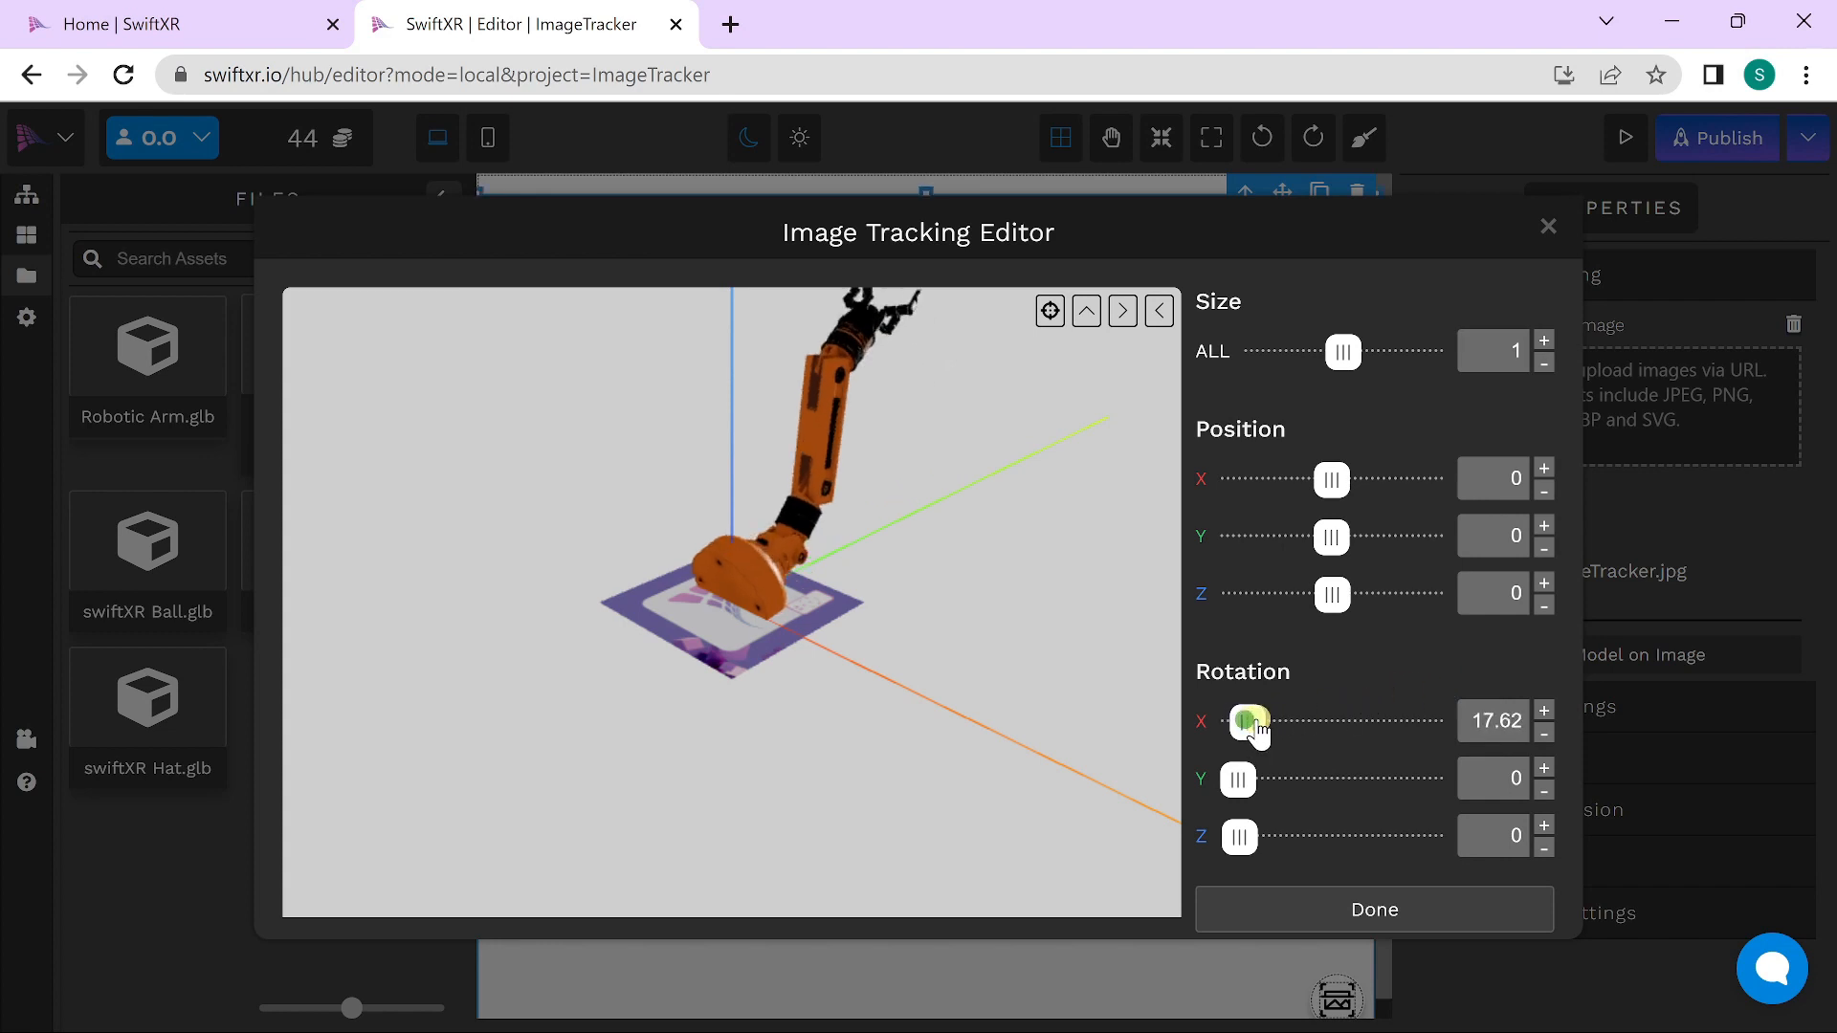
pyautogui.moveTo(1245, 720); pyautogui.dragTo(1259, 720)
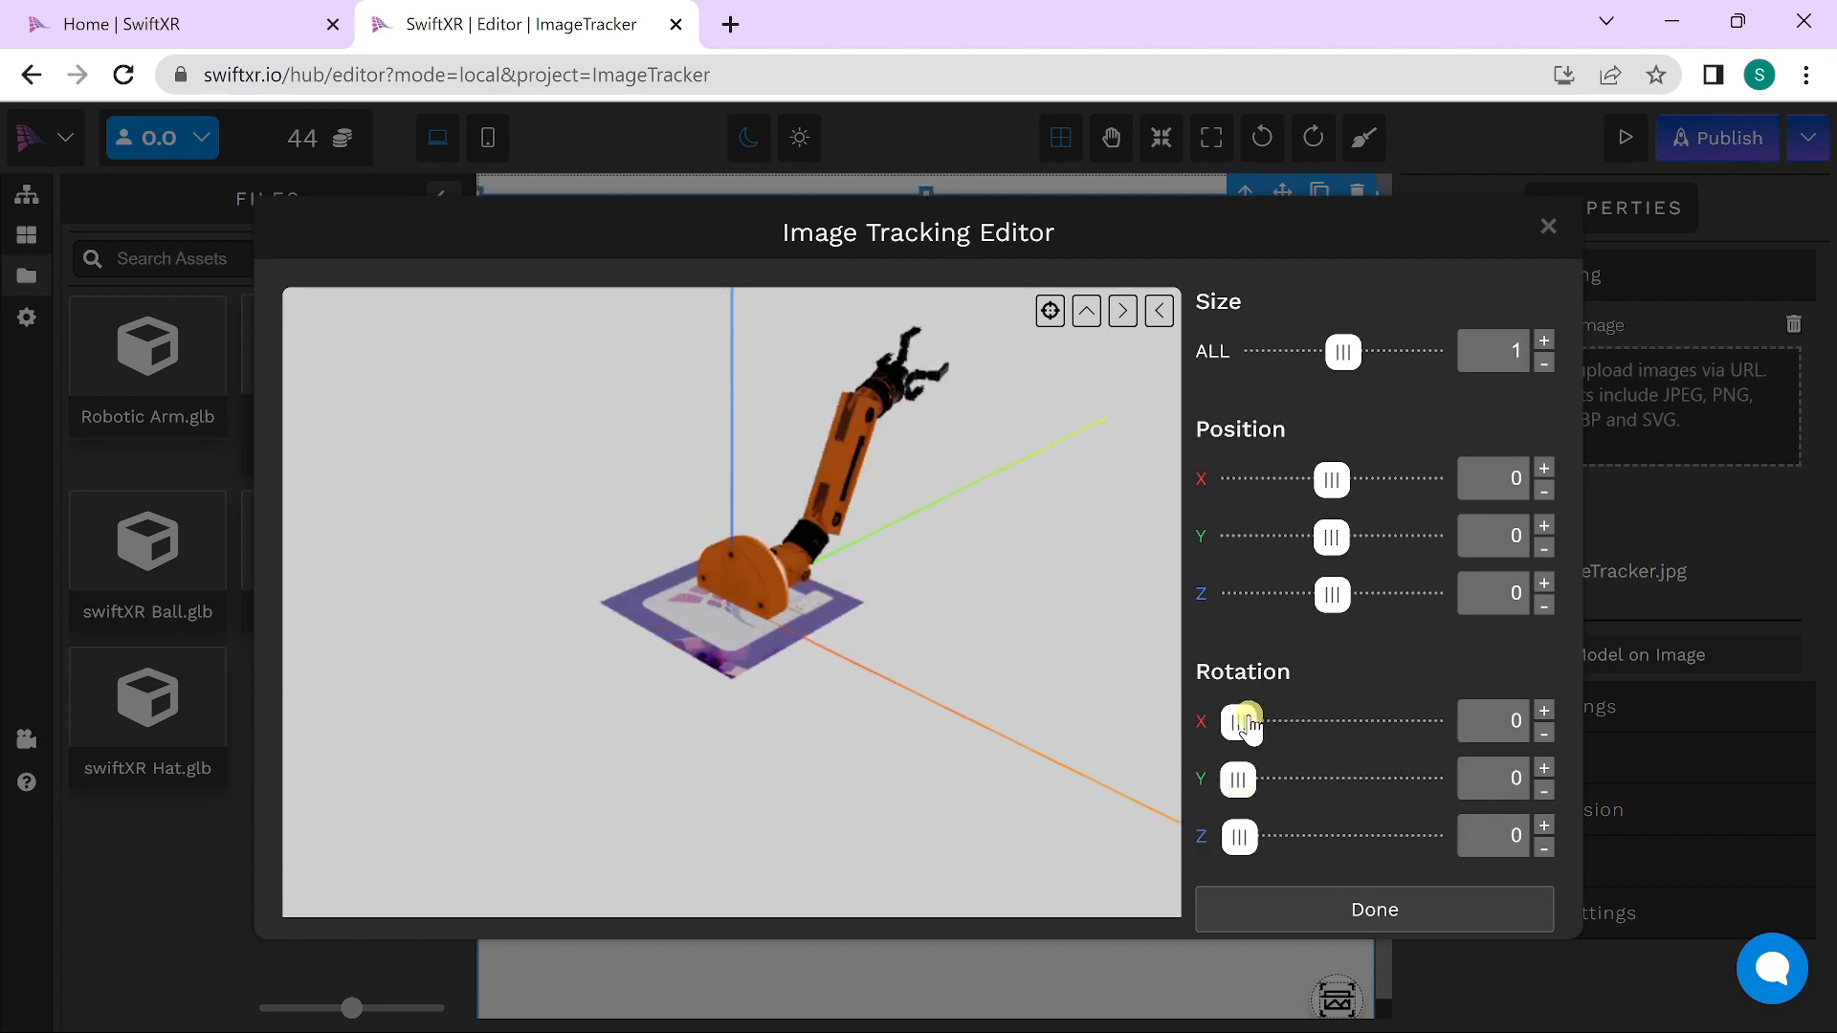
pyautogui.moveTo(1240, 720); pyautogui.dragTo(1321, 712)
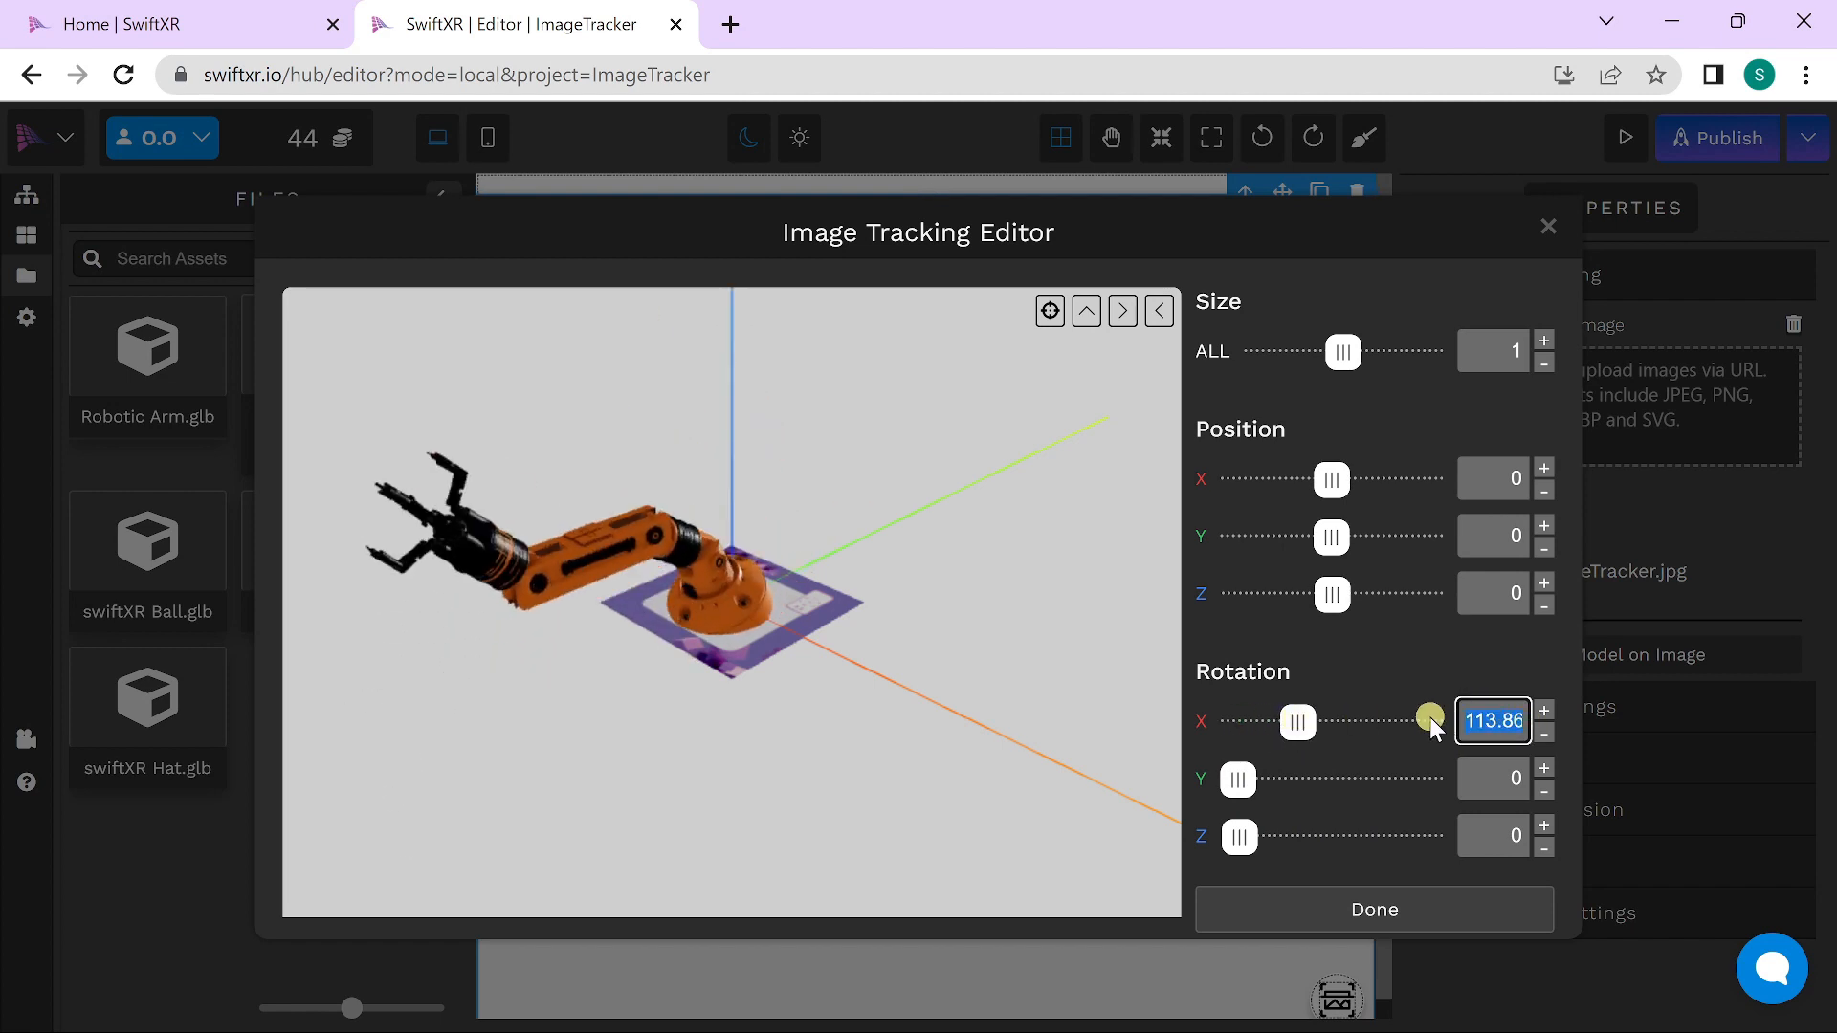
# Step: Enter 90 for X rotation and adjust the Size ALL slider to about 1.05
pyautogui.write('90')
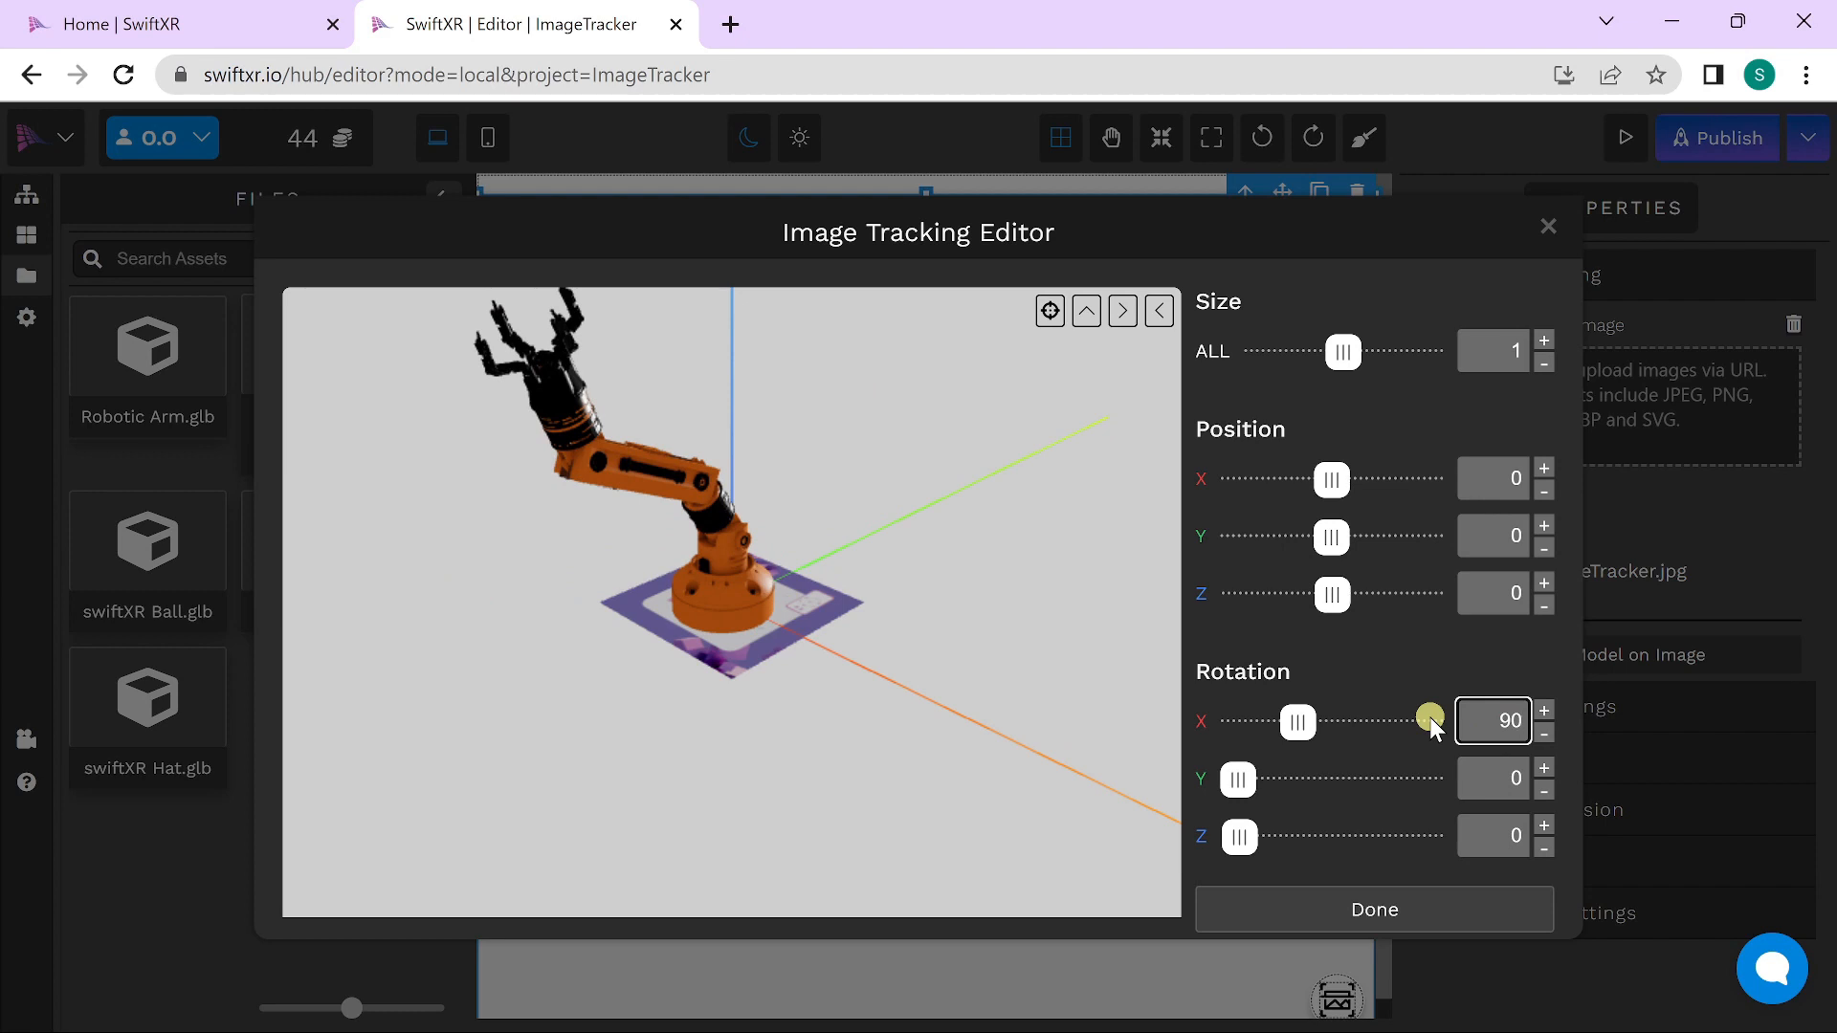
pyautogui.moveTo(1341, 351); pyautogui.dragTo(1330, 351)
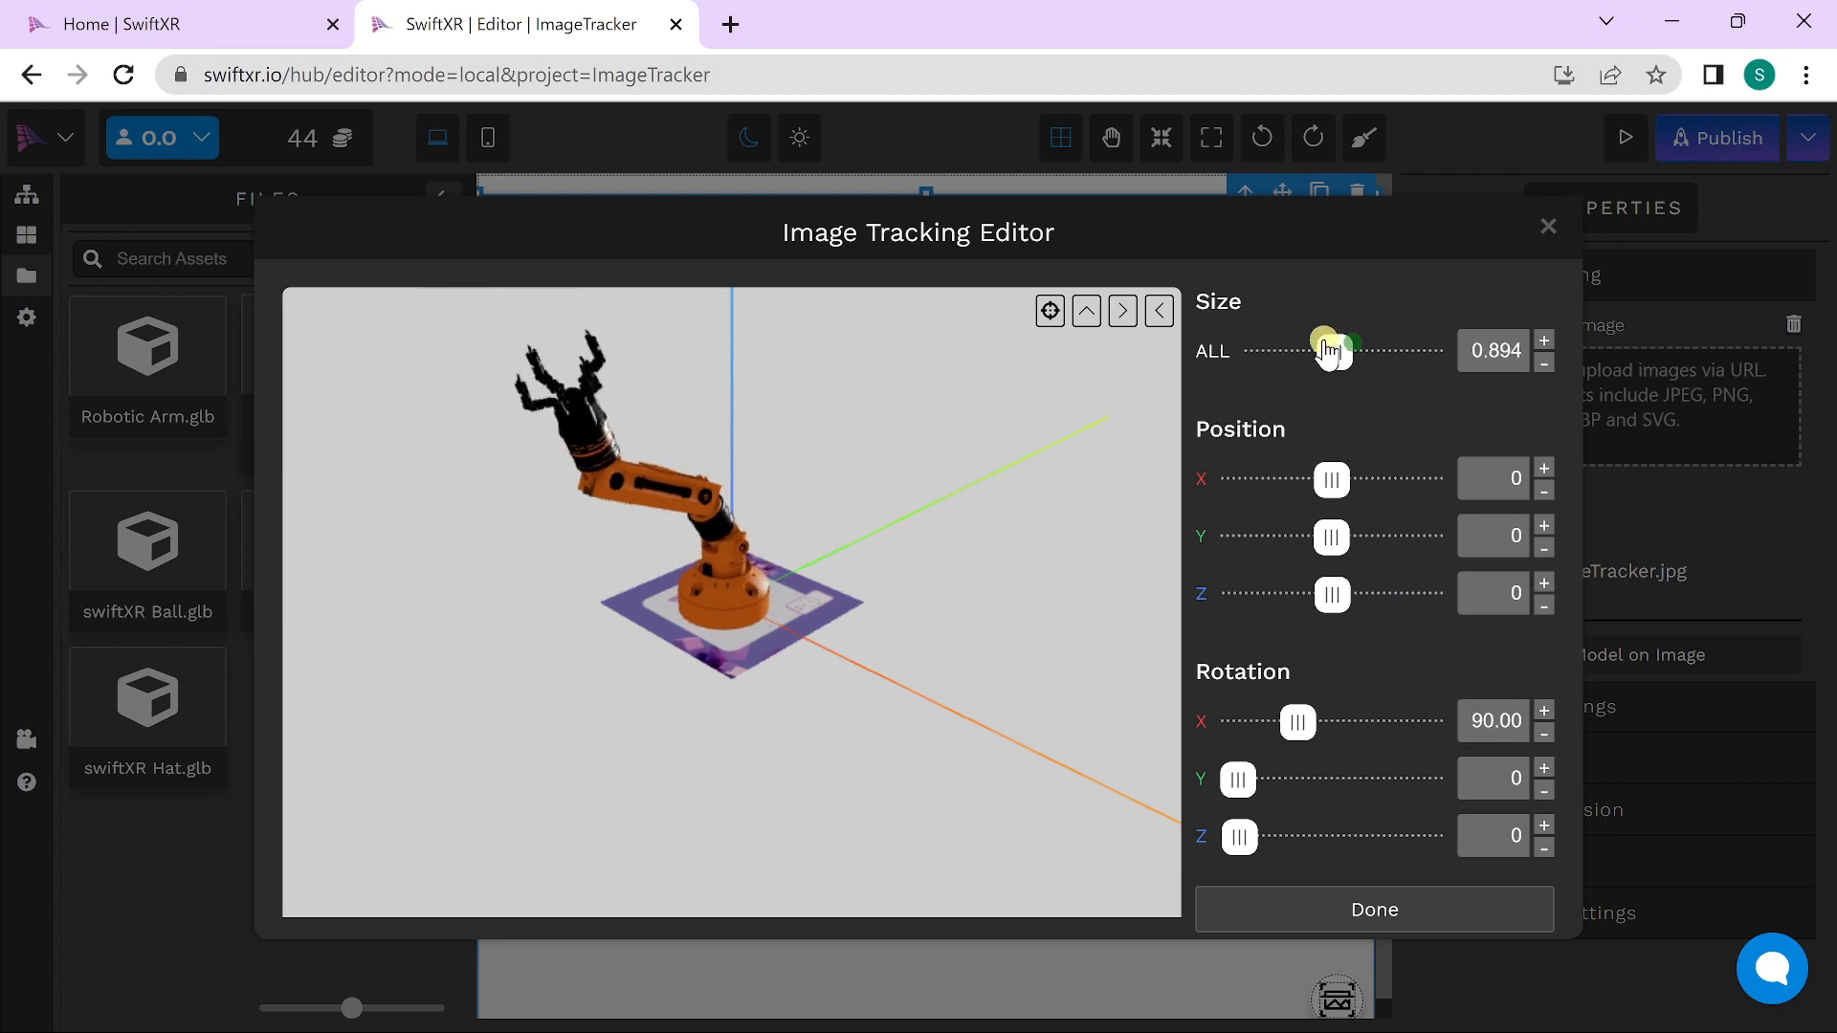
pyautogui.moveTo(1321, 349); pyautogui.dragTo(1345, 349)
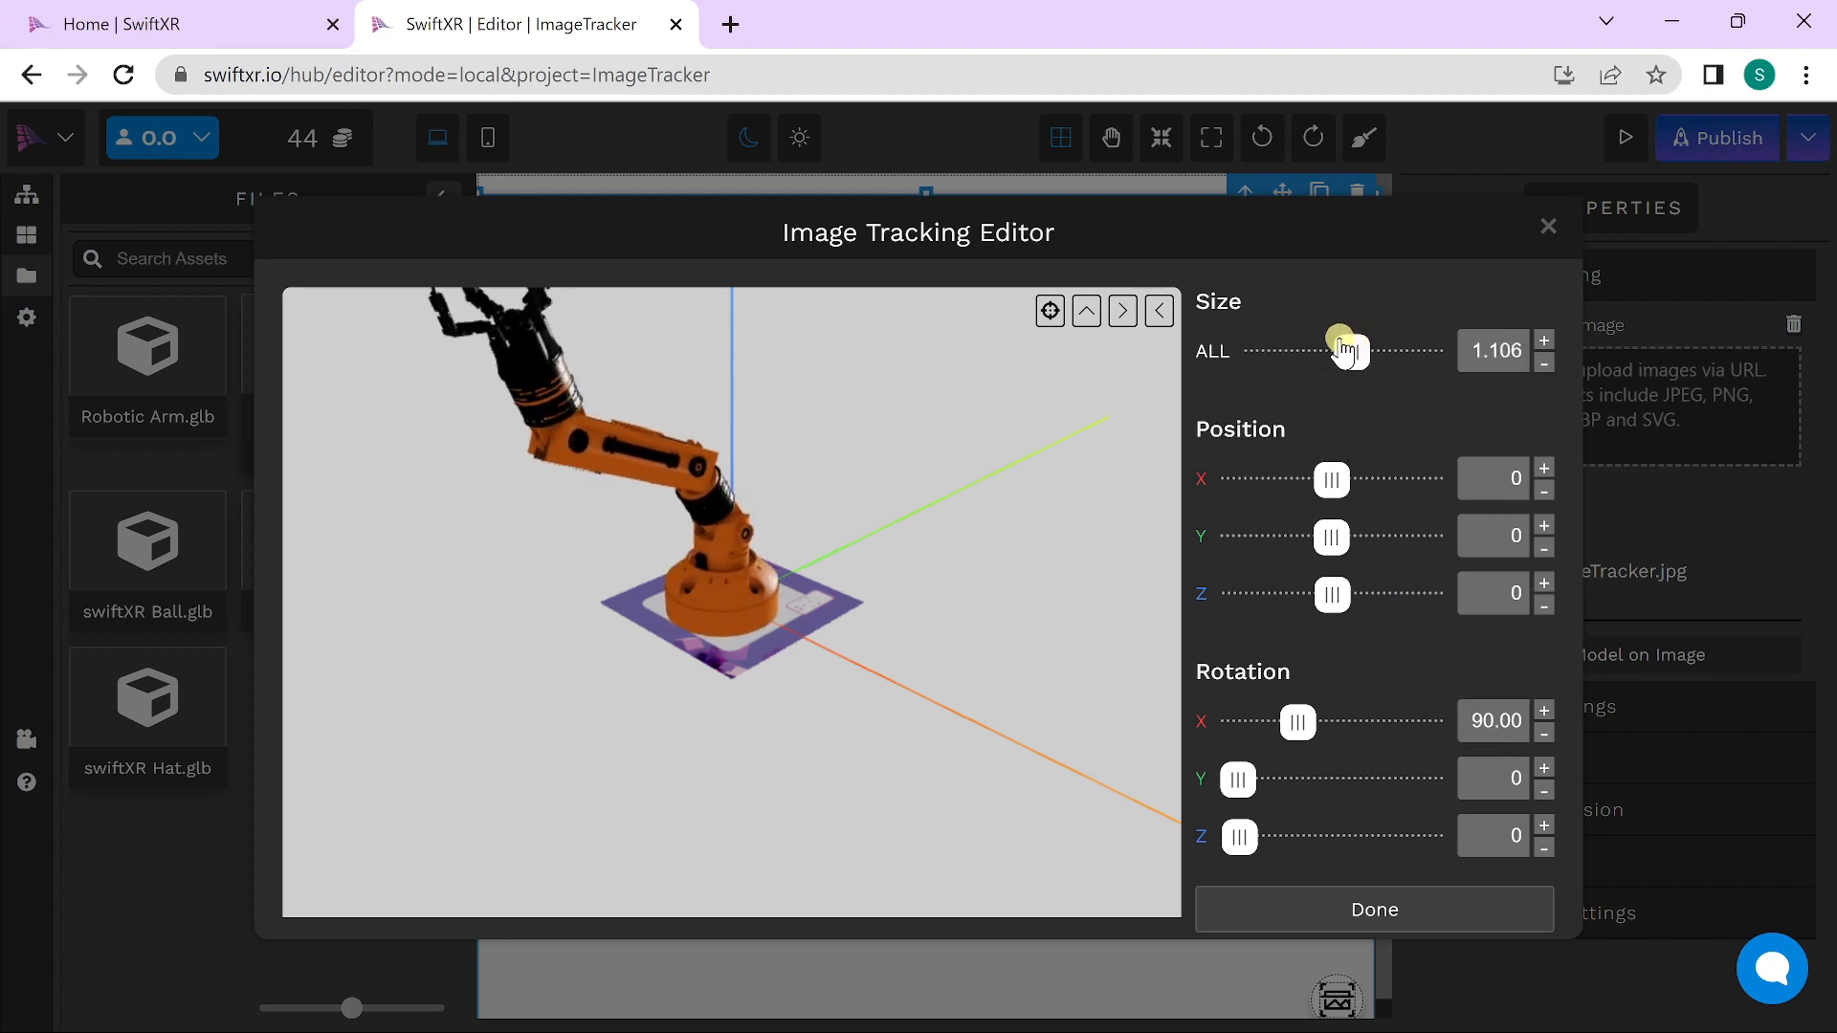
pyautogui.moveTo(1359, 349); pyautogui.dragTo(1338, 349)
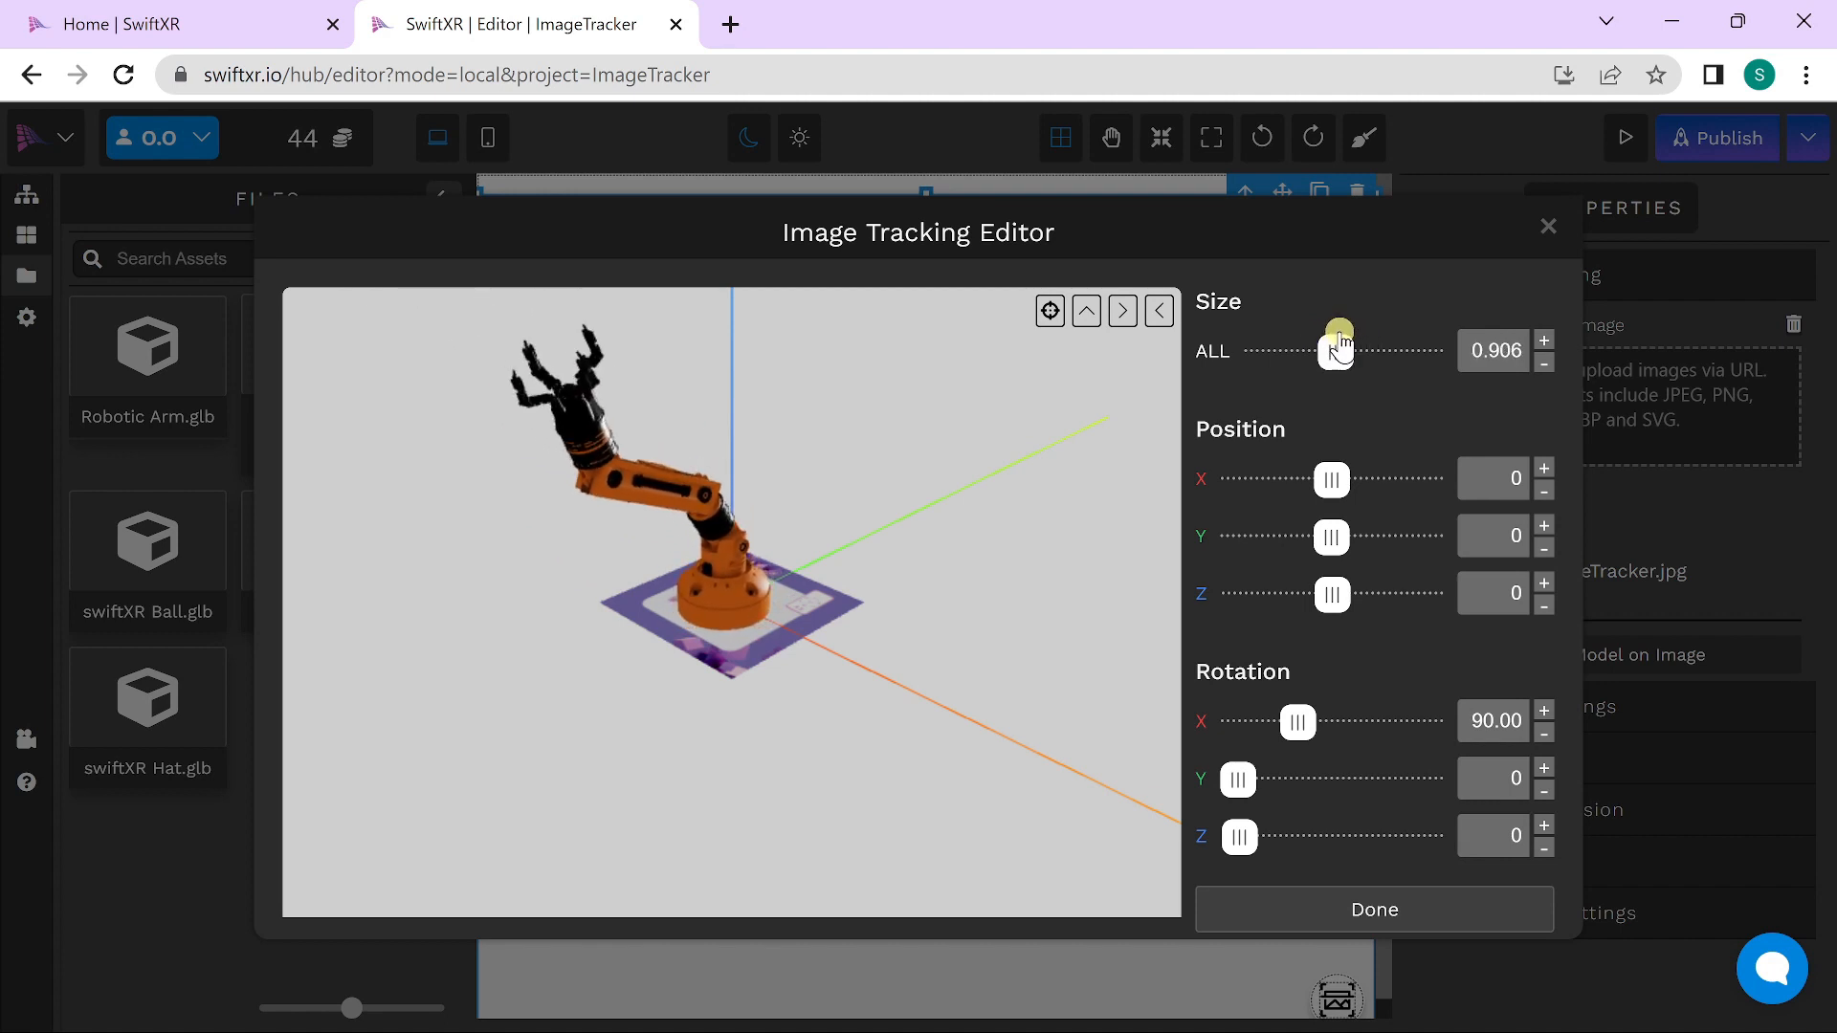
pyautogui.moveTo(1331, 346); pyautogui.dragTo(1347, 346)
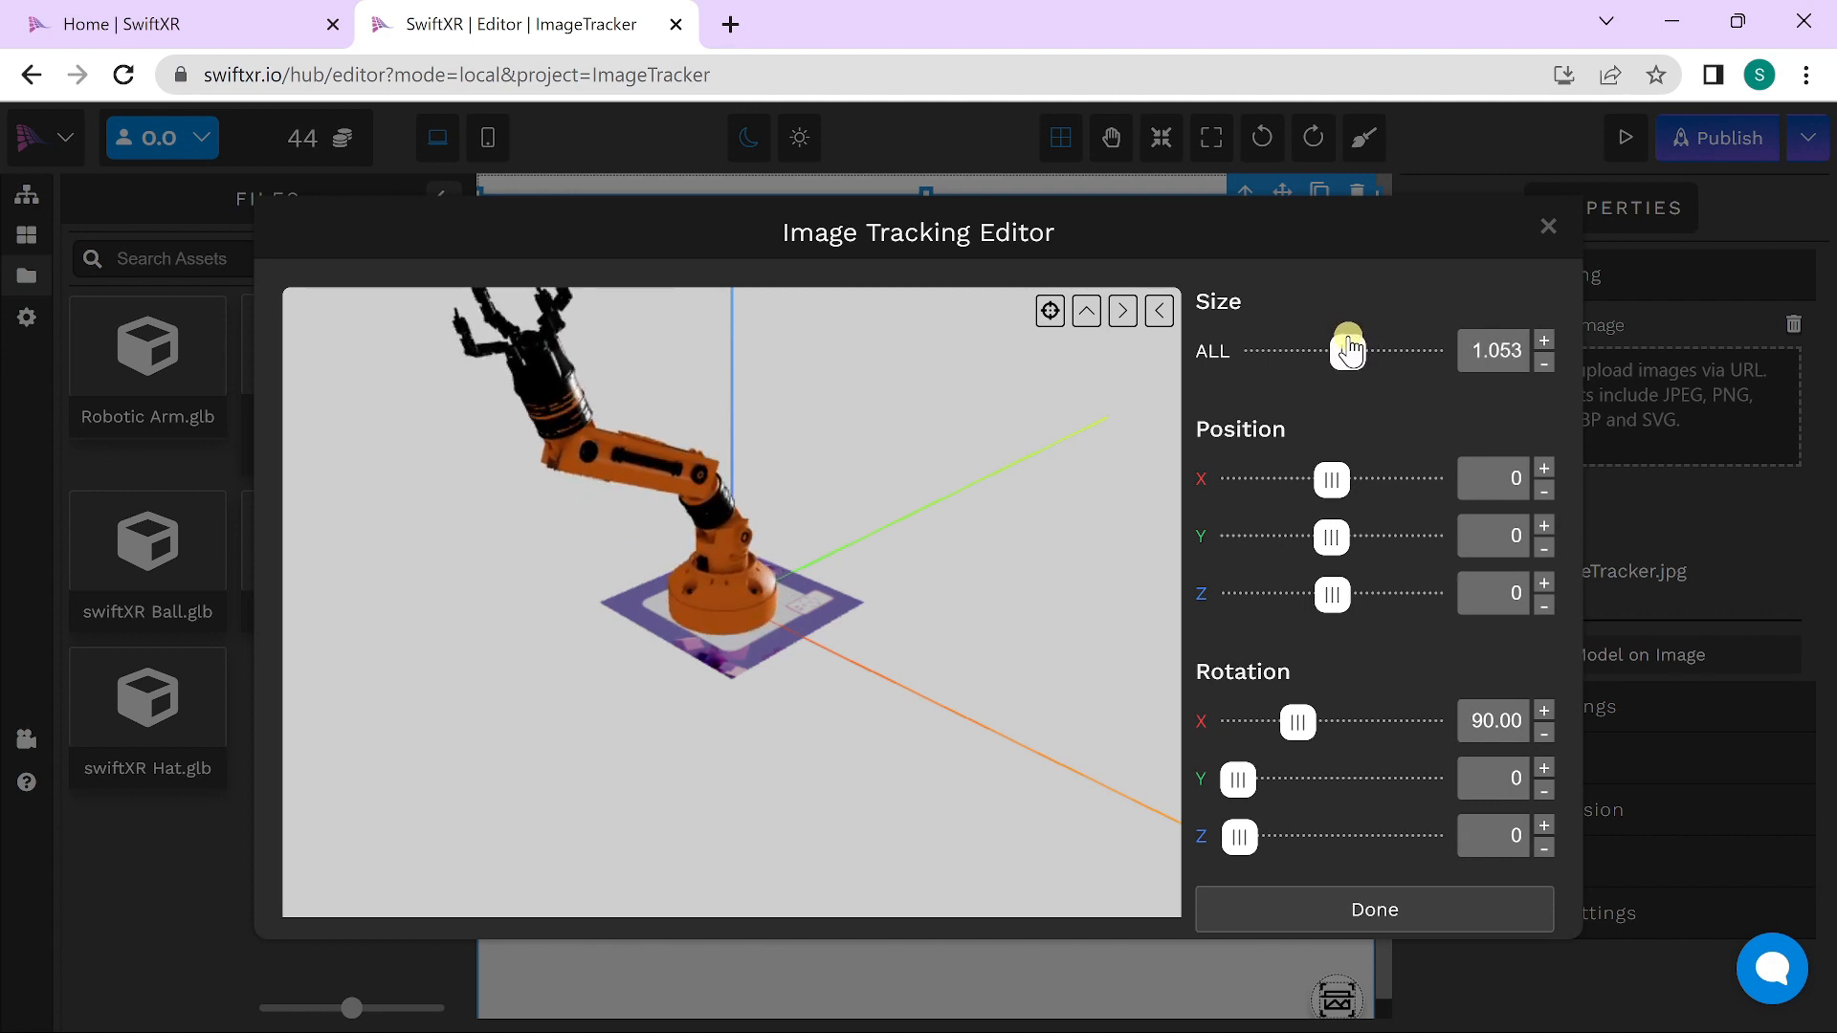
pyautogui.moveTo(1450, 937)
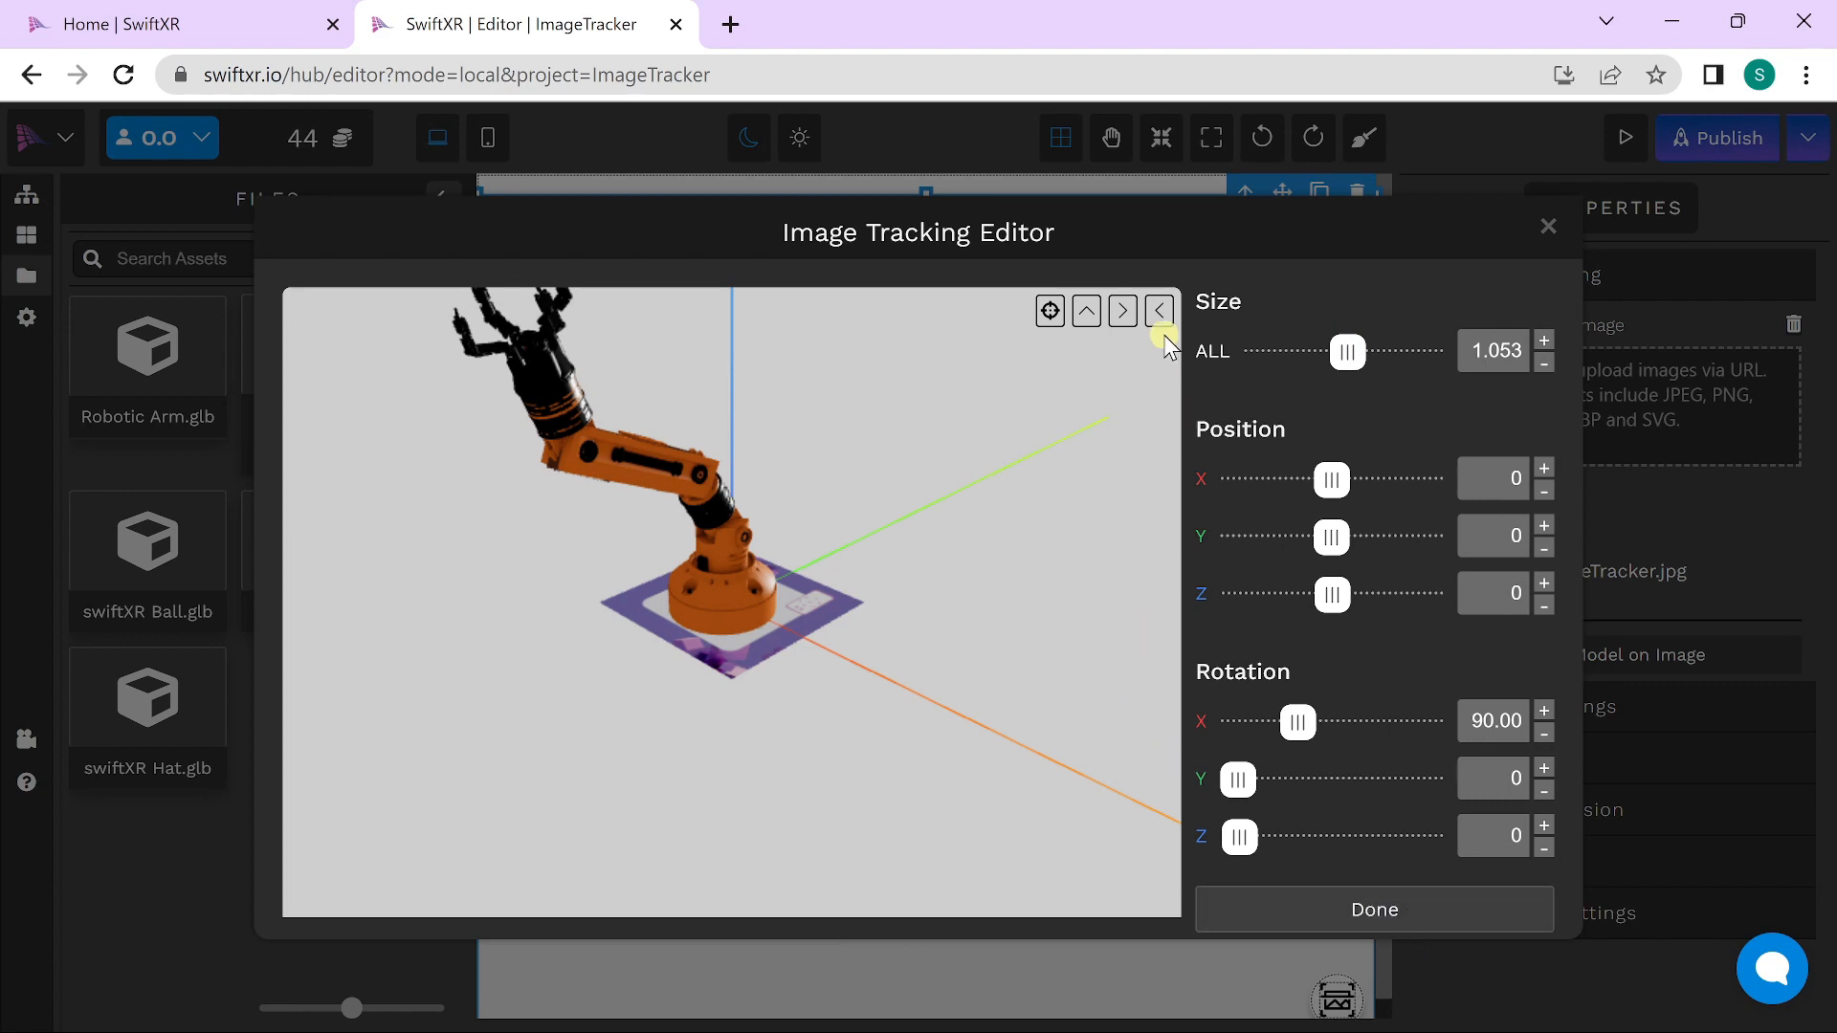
pyautogui.moveTo(1158, 310)
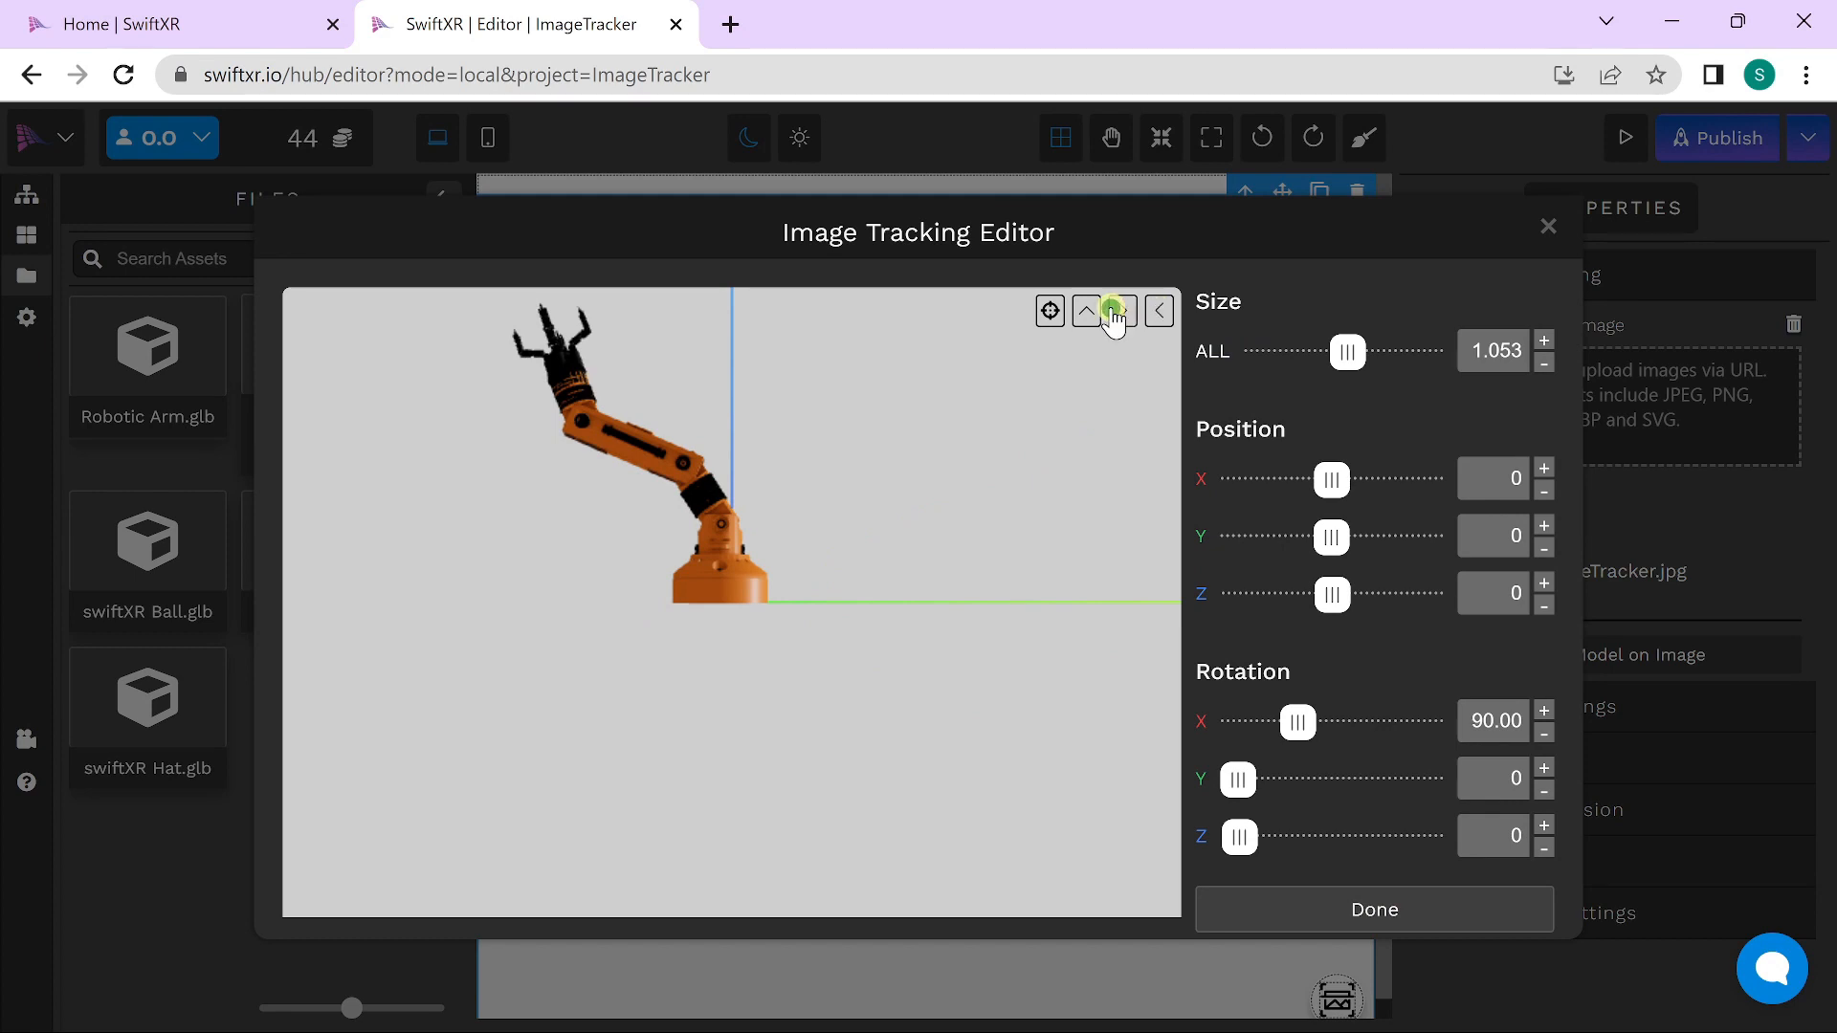
# Step: Check the top view, orbit to see the whole upright arm, and close the editor
pyautogui.click(1085, 310)
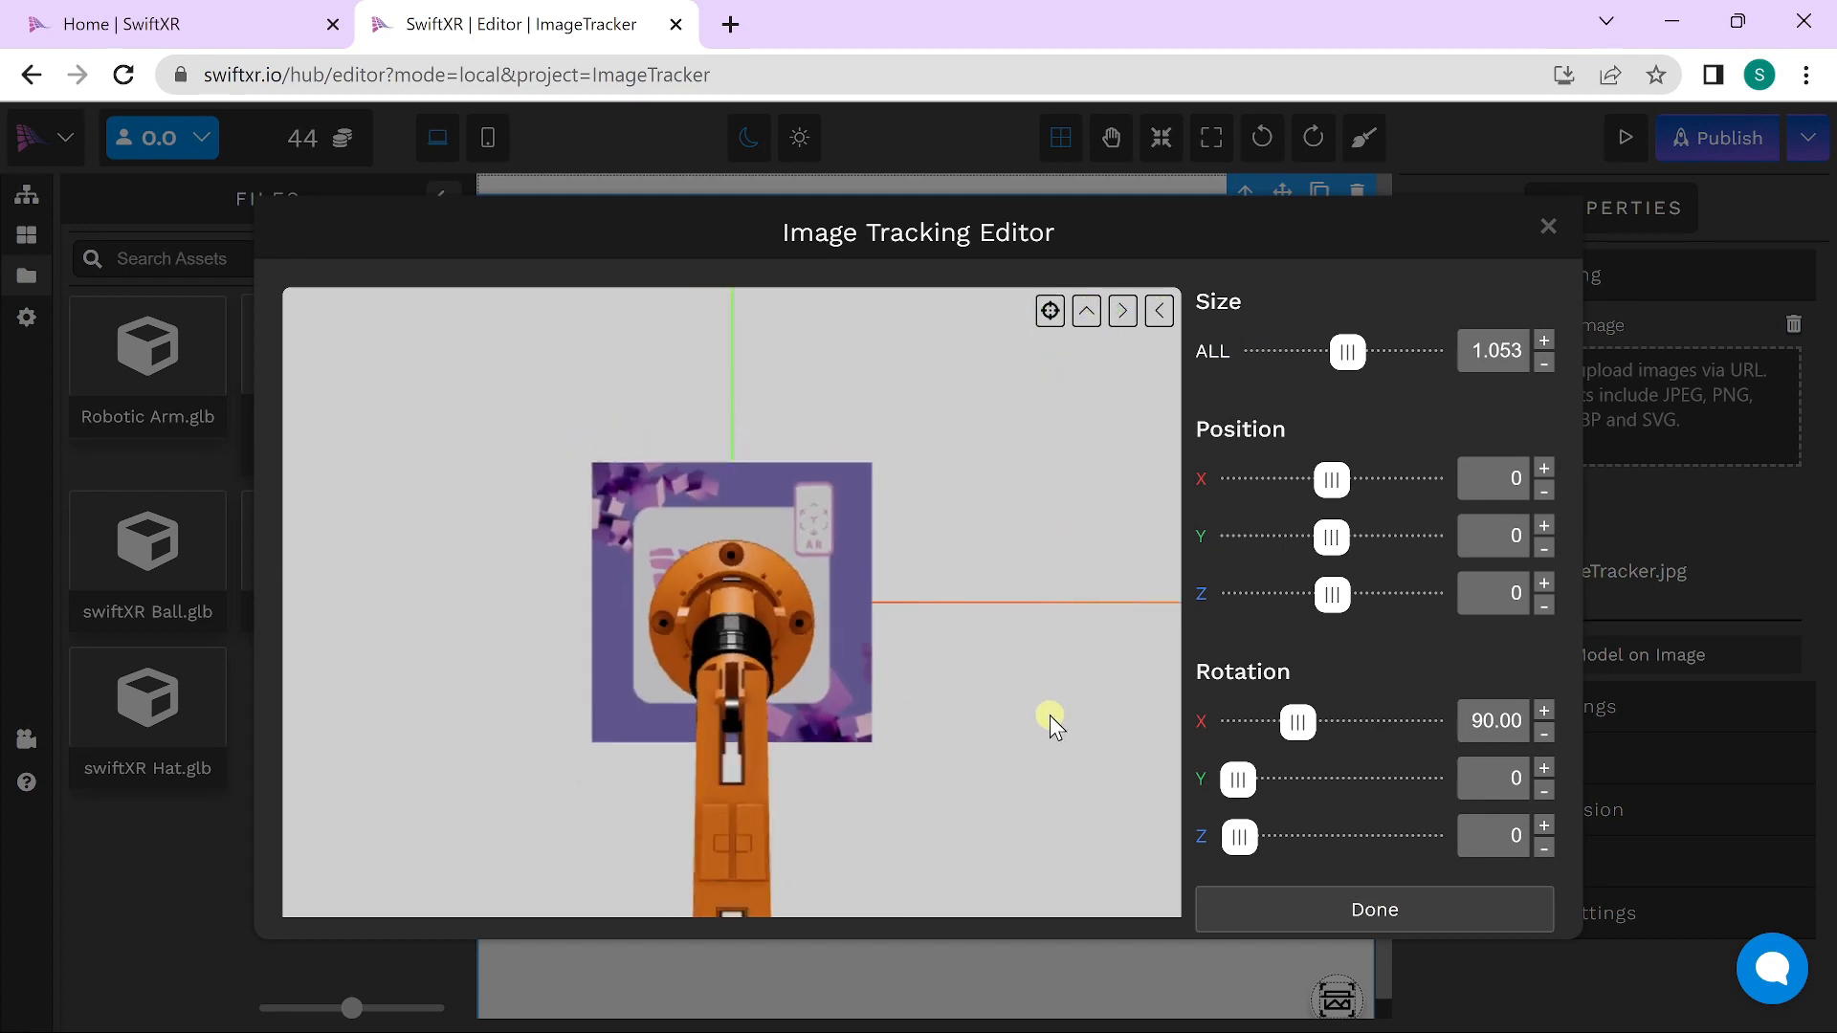
pyautogui.moveTo(1048, 721); pyautogui.dragTo(876, 709)
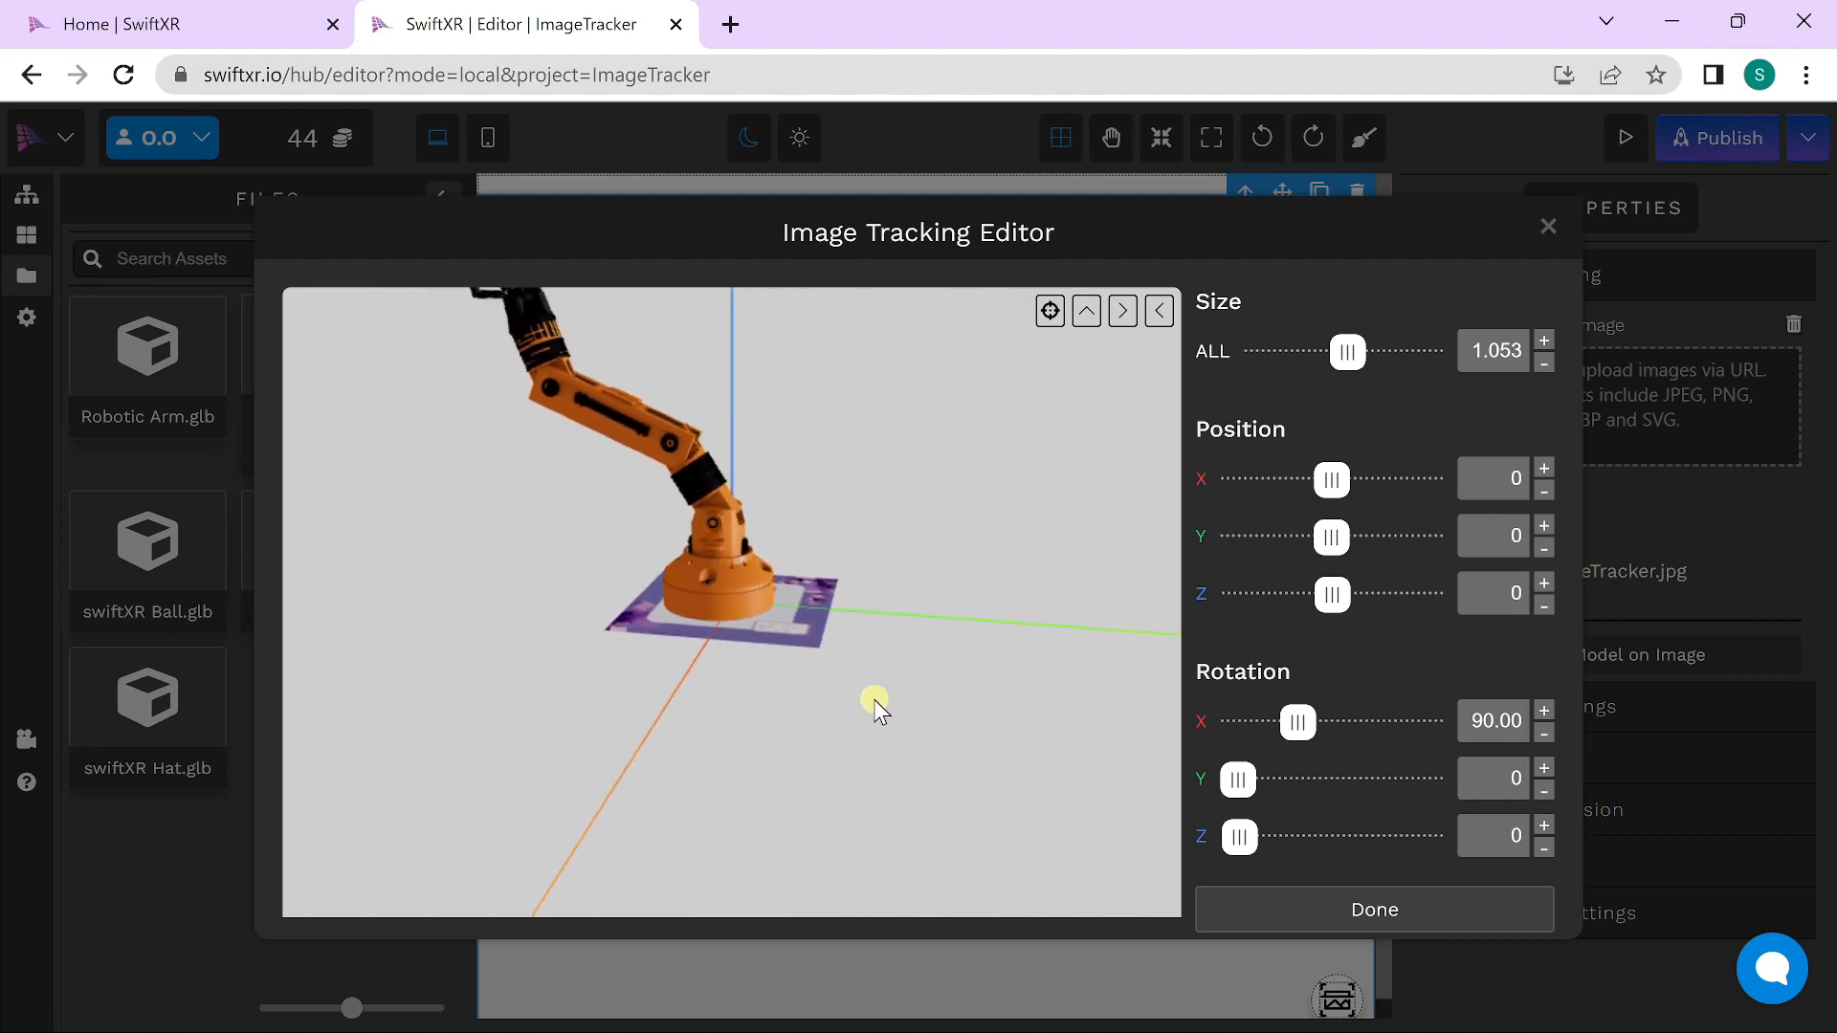
pyautogui.moveTo(877, 706); pyautogui.dragTo(1121, 773)
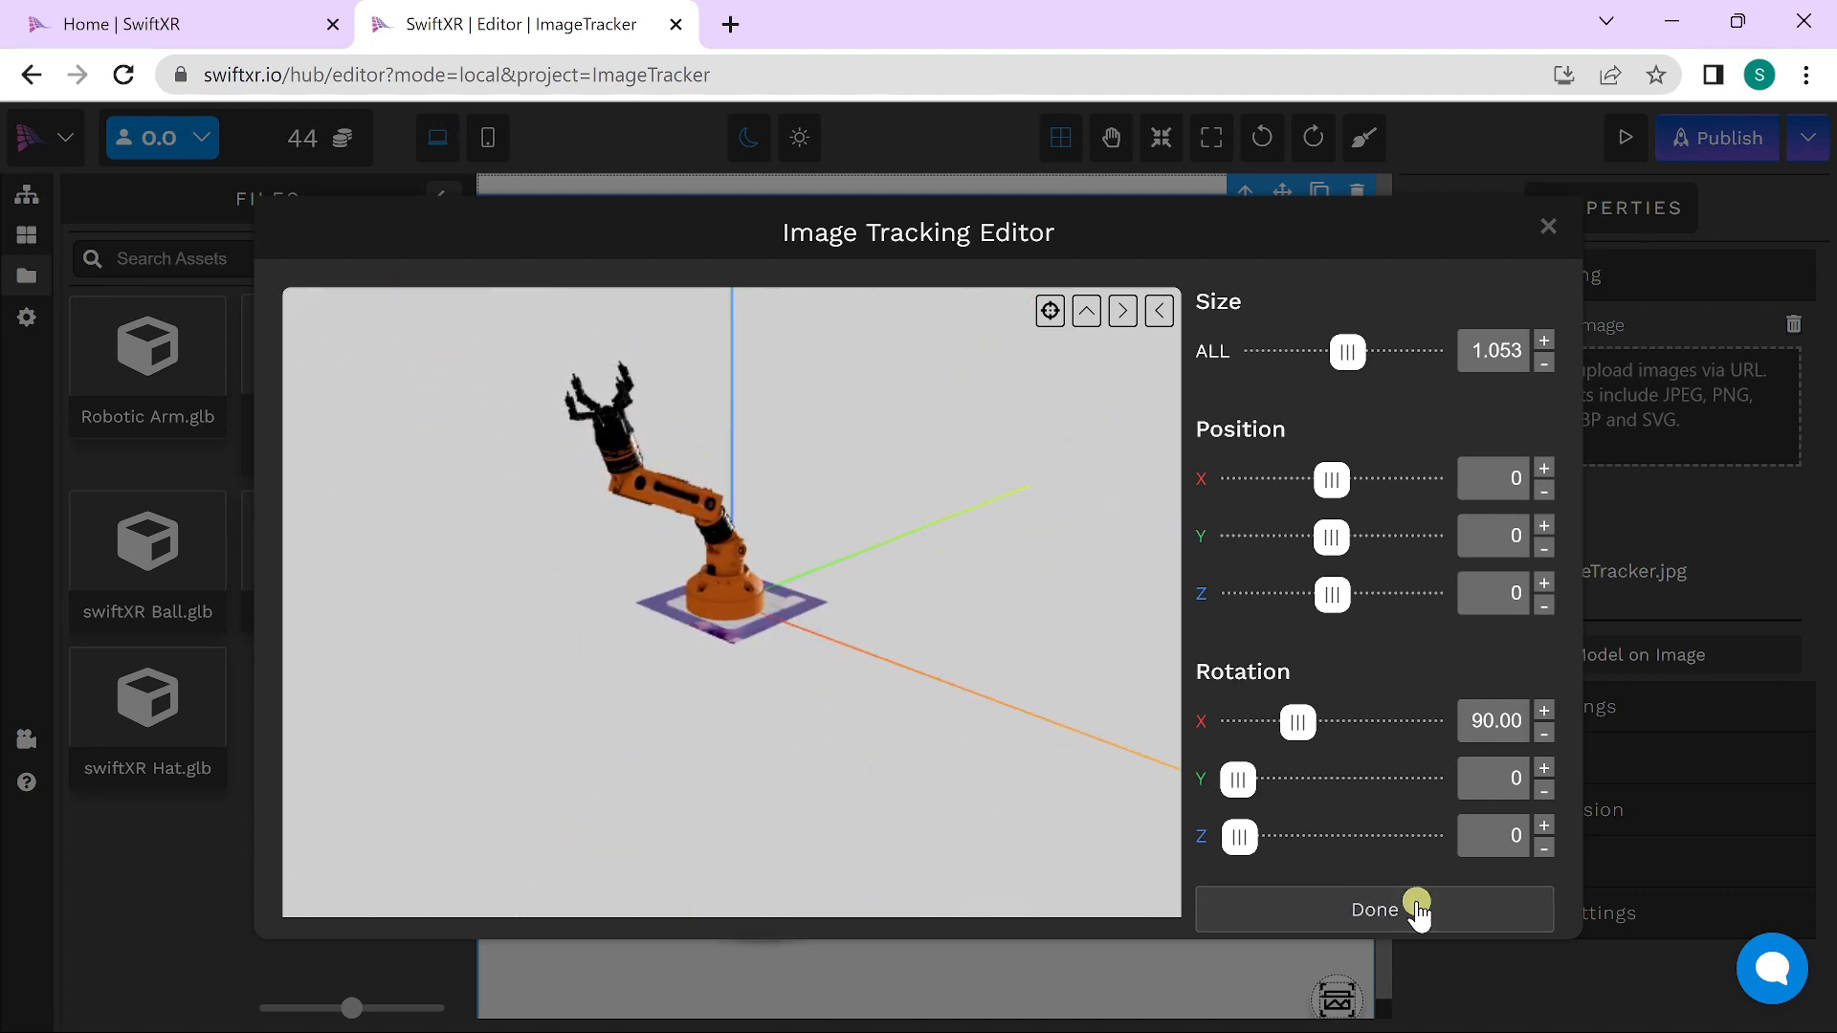
pyautogui.click(1373, 909)
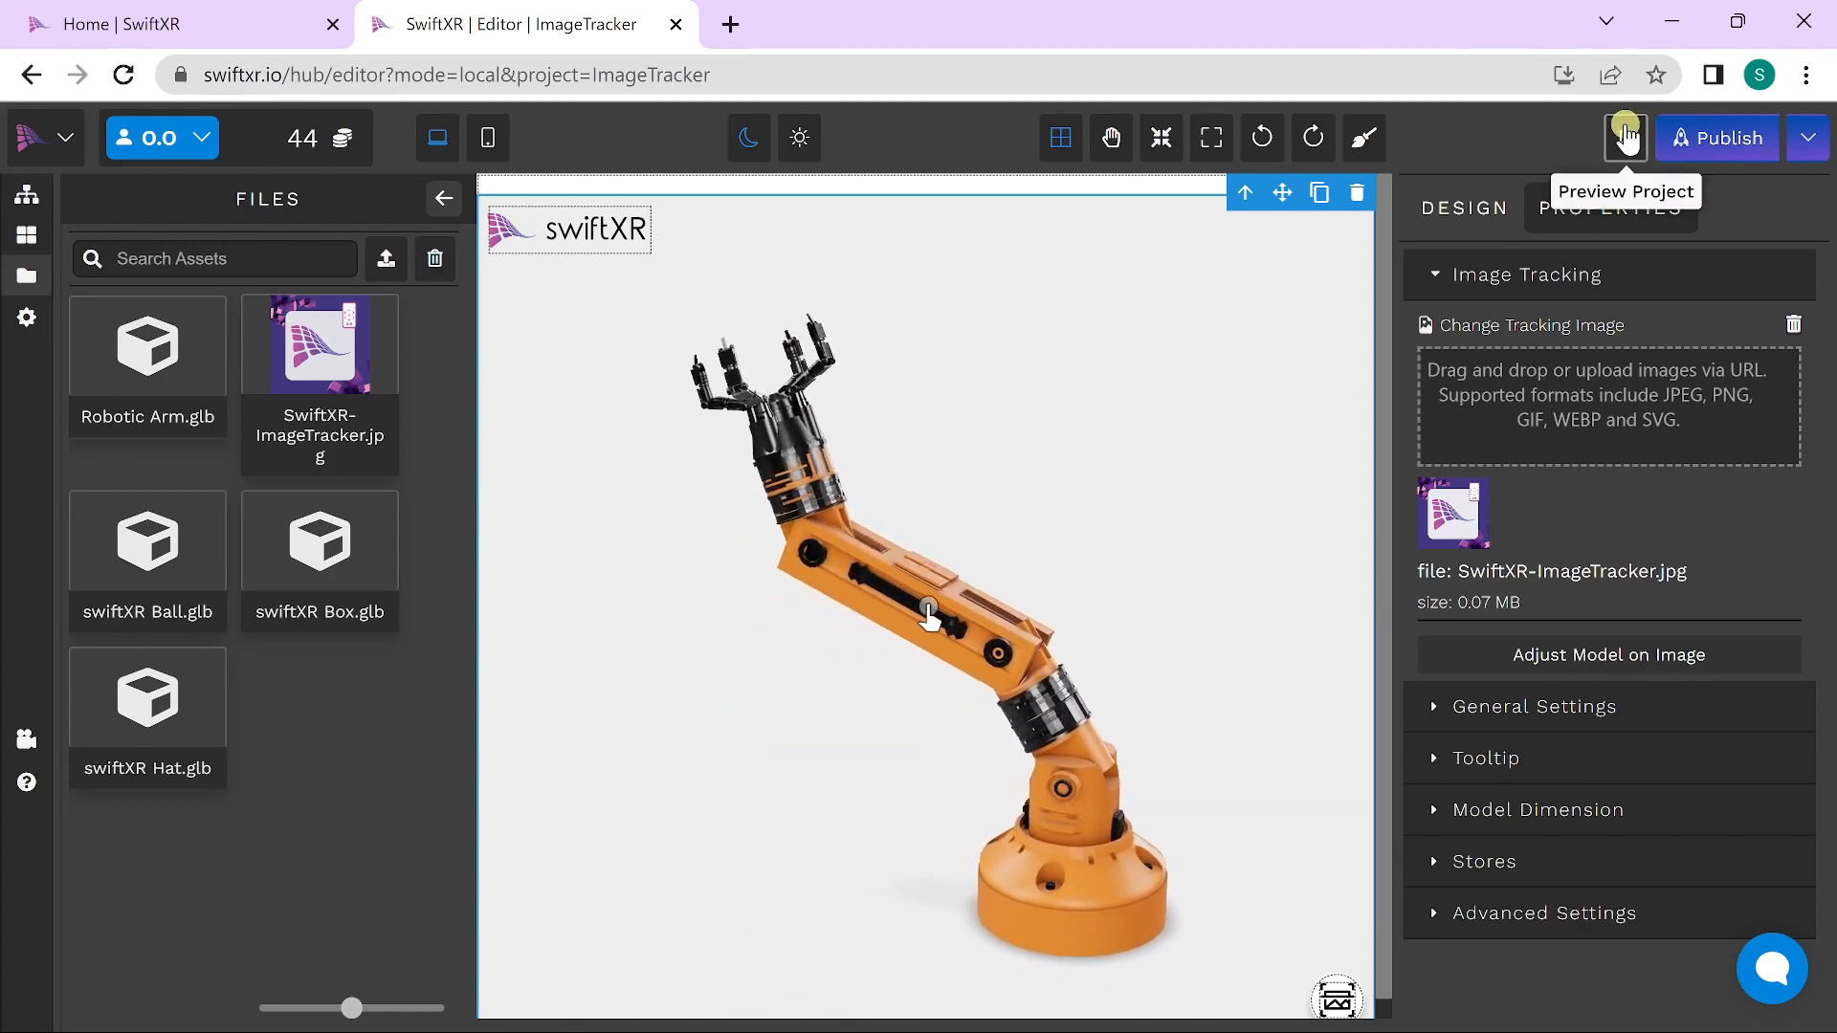
pyautogui.click(1623, 137)
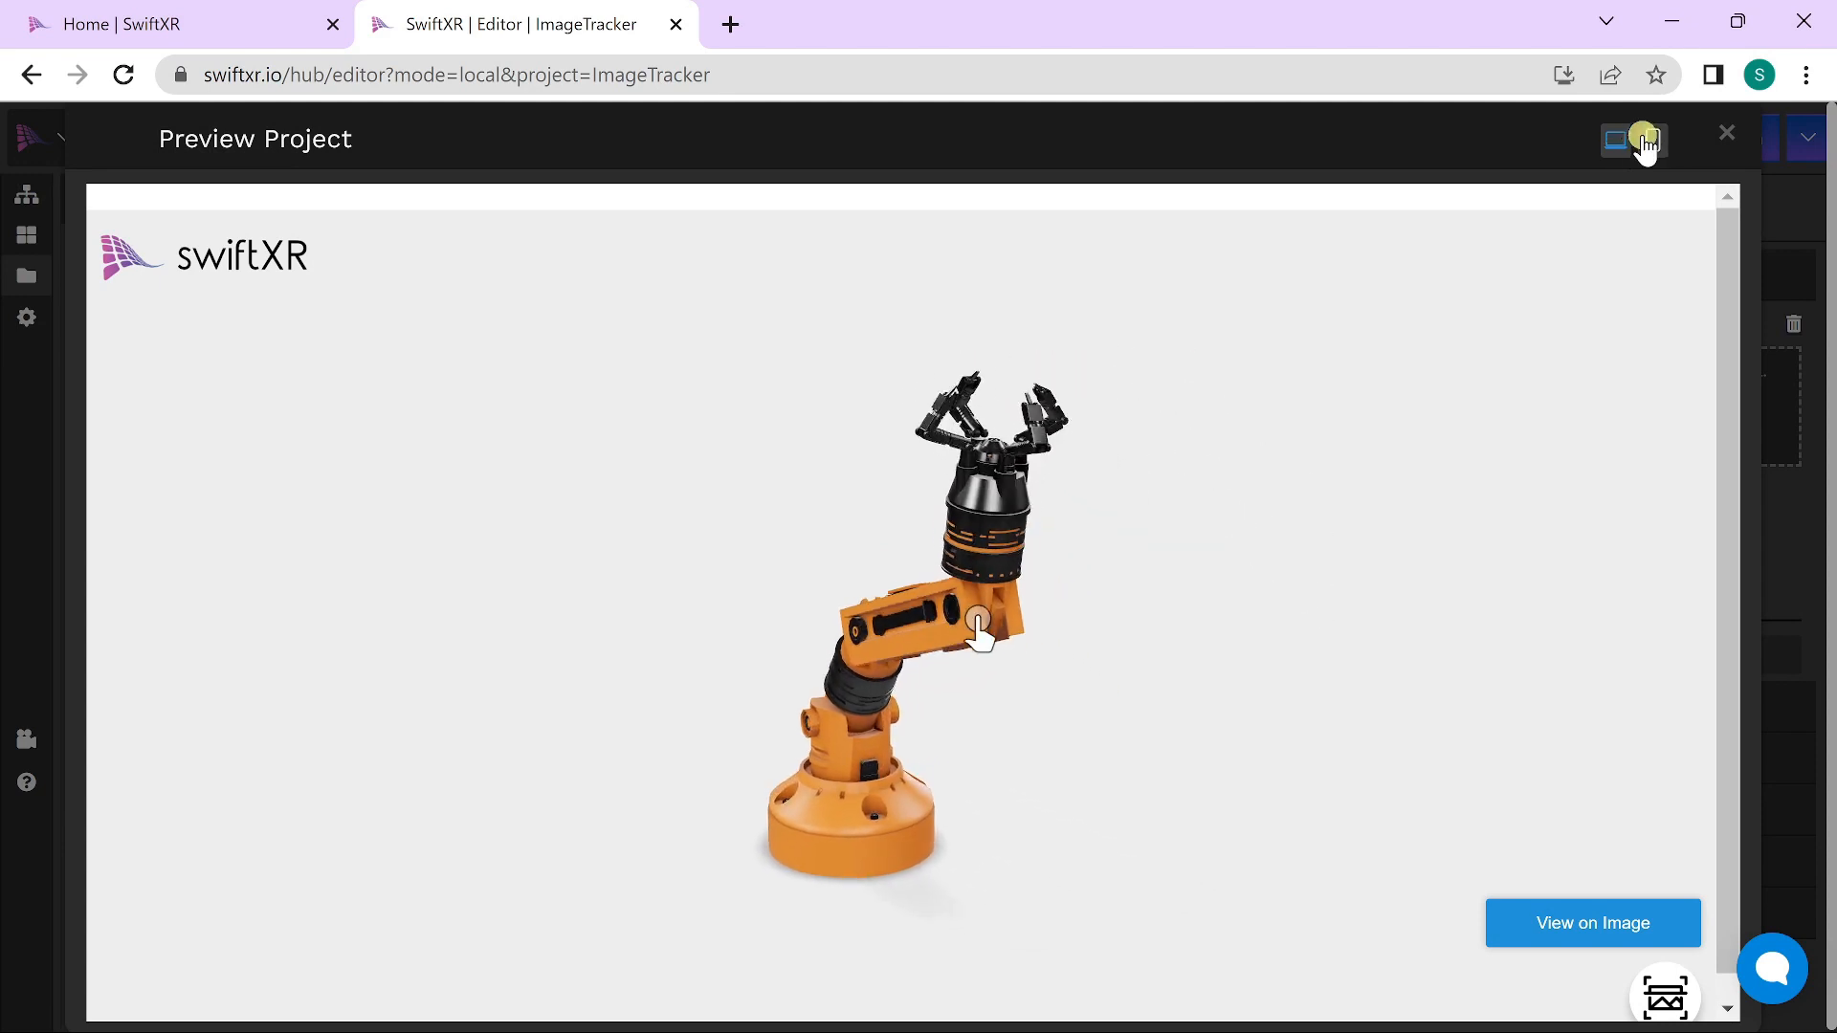
pyautogui.click(1649, 140)
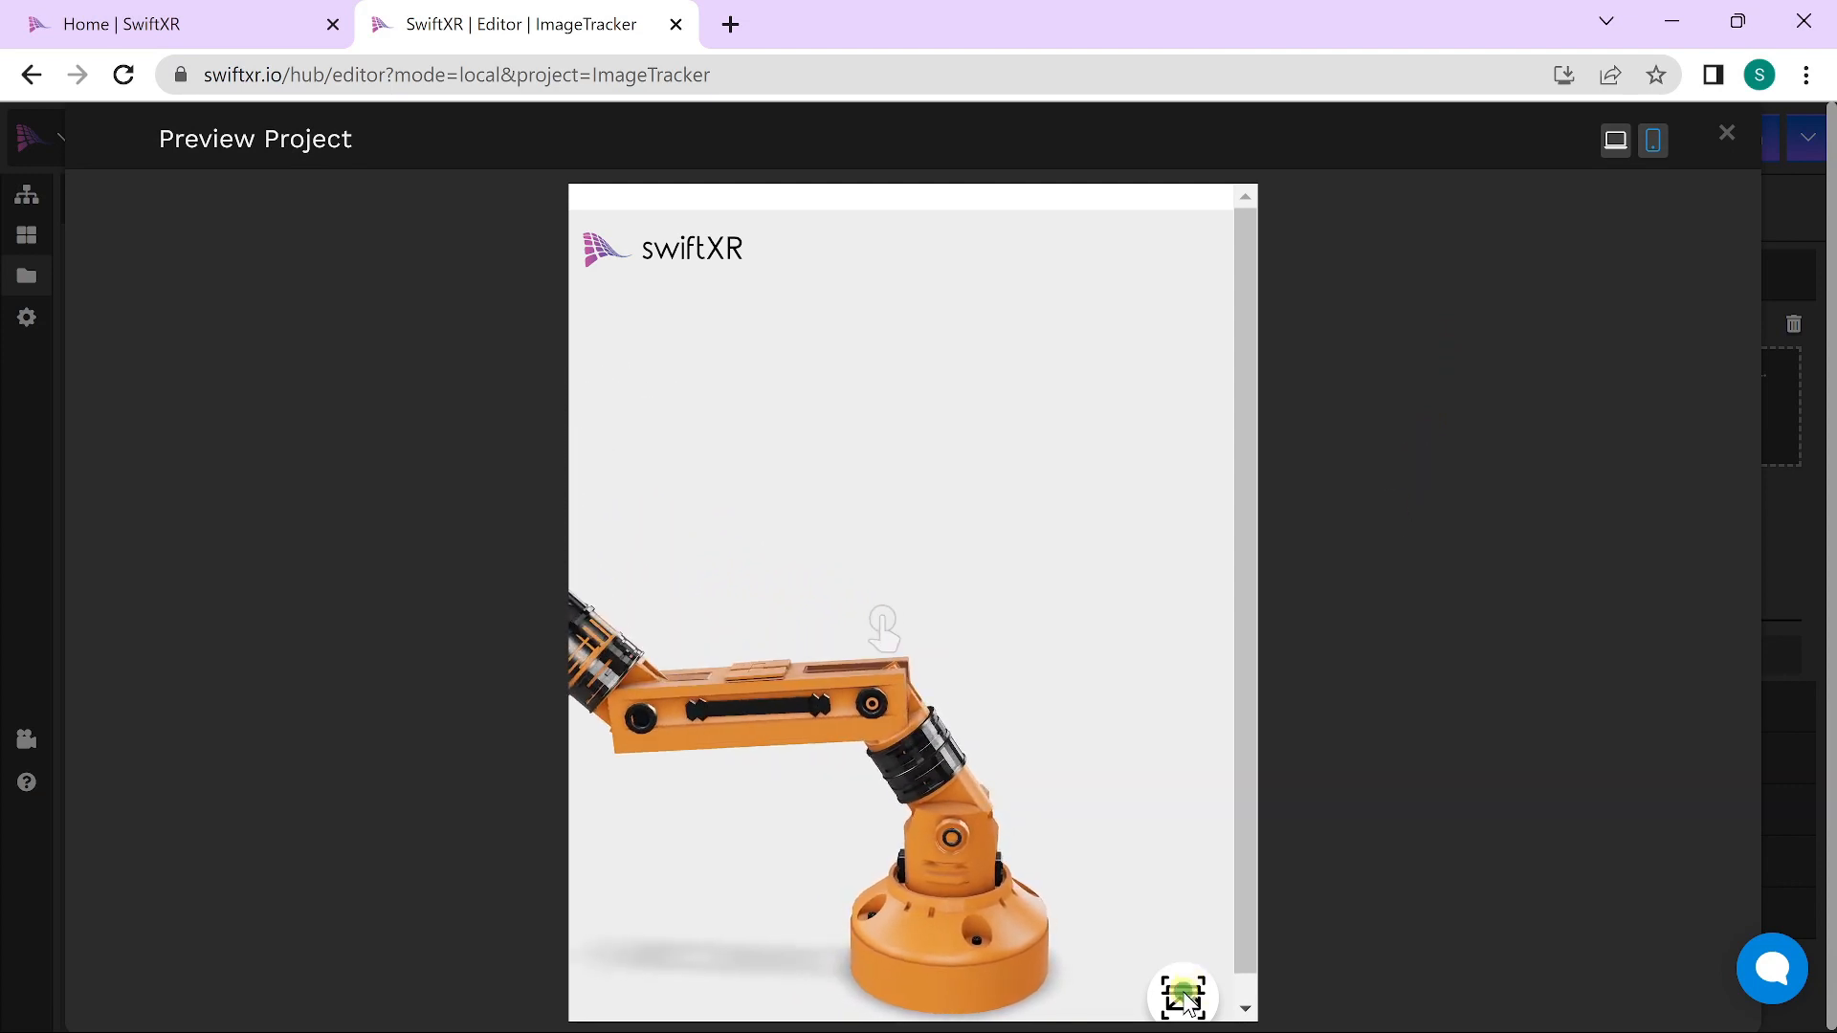
pyautogui.click(1183, 996)
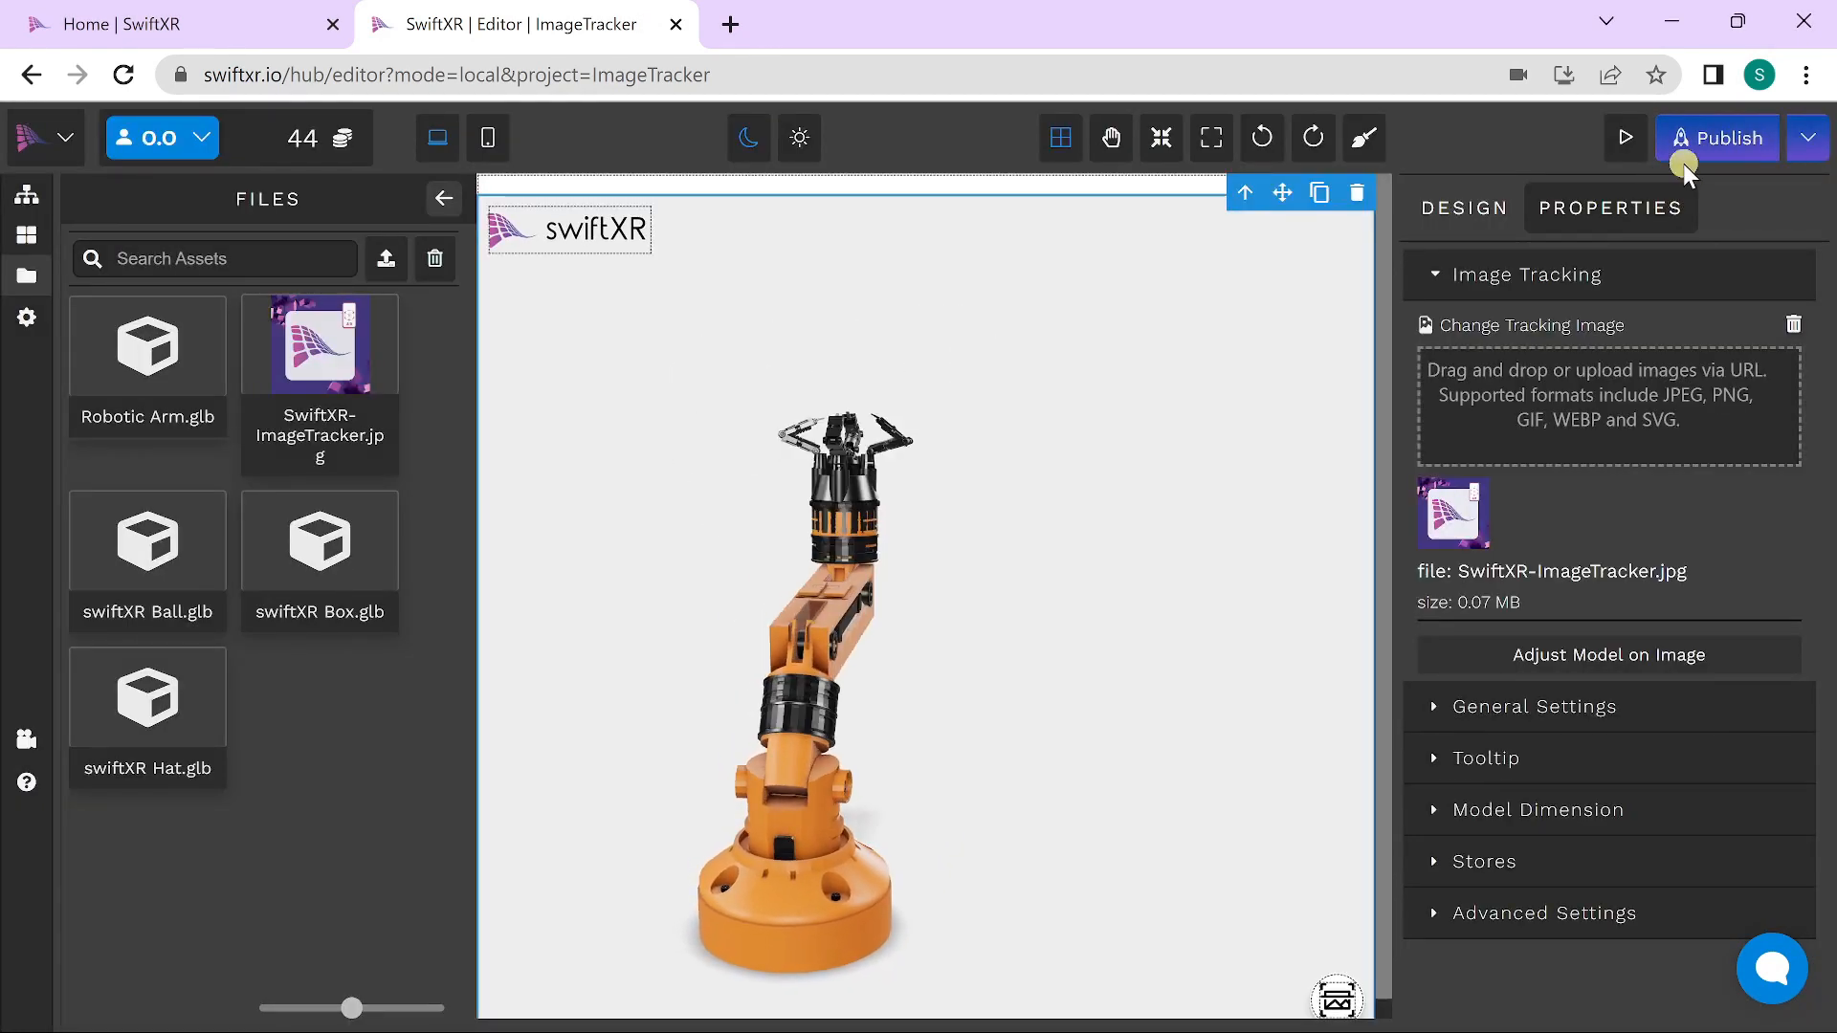
# Step: Publish the project at sprinkle-swallow.swiftxr.app and display its QR code
pyautogui.click(1717, 137)
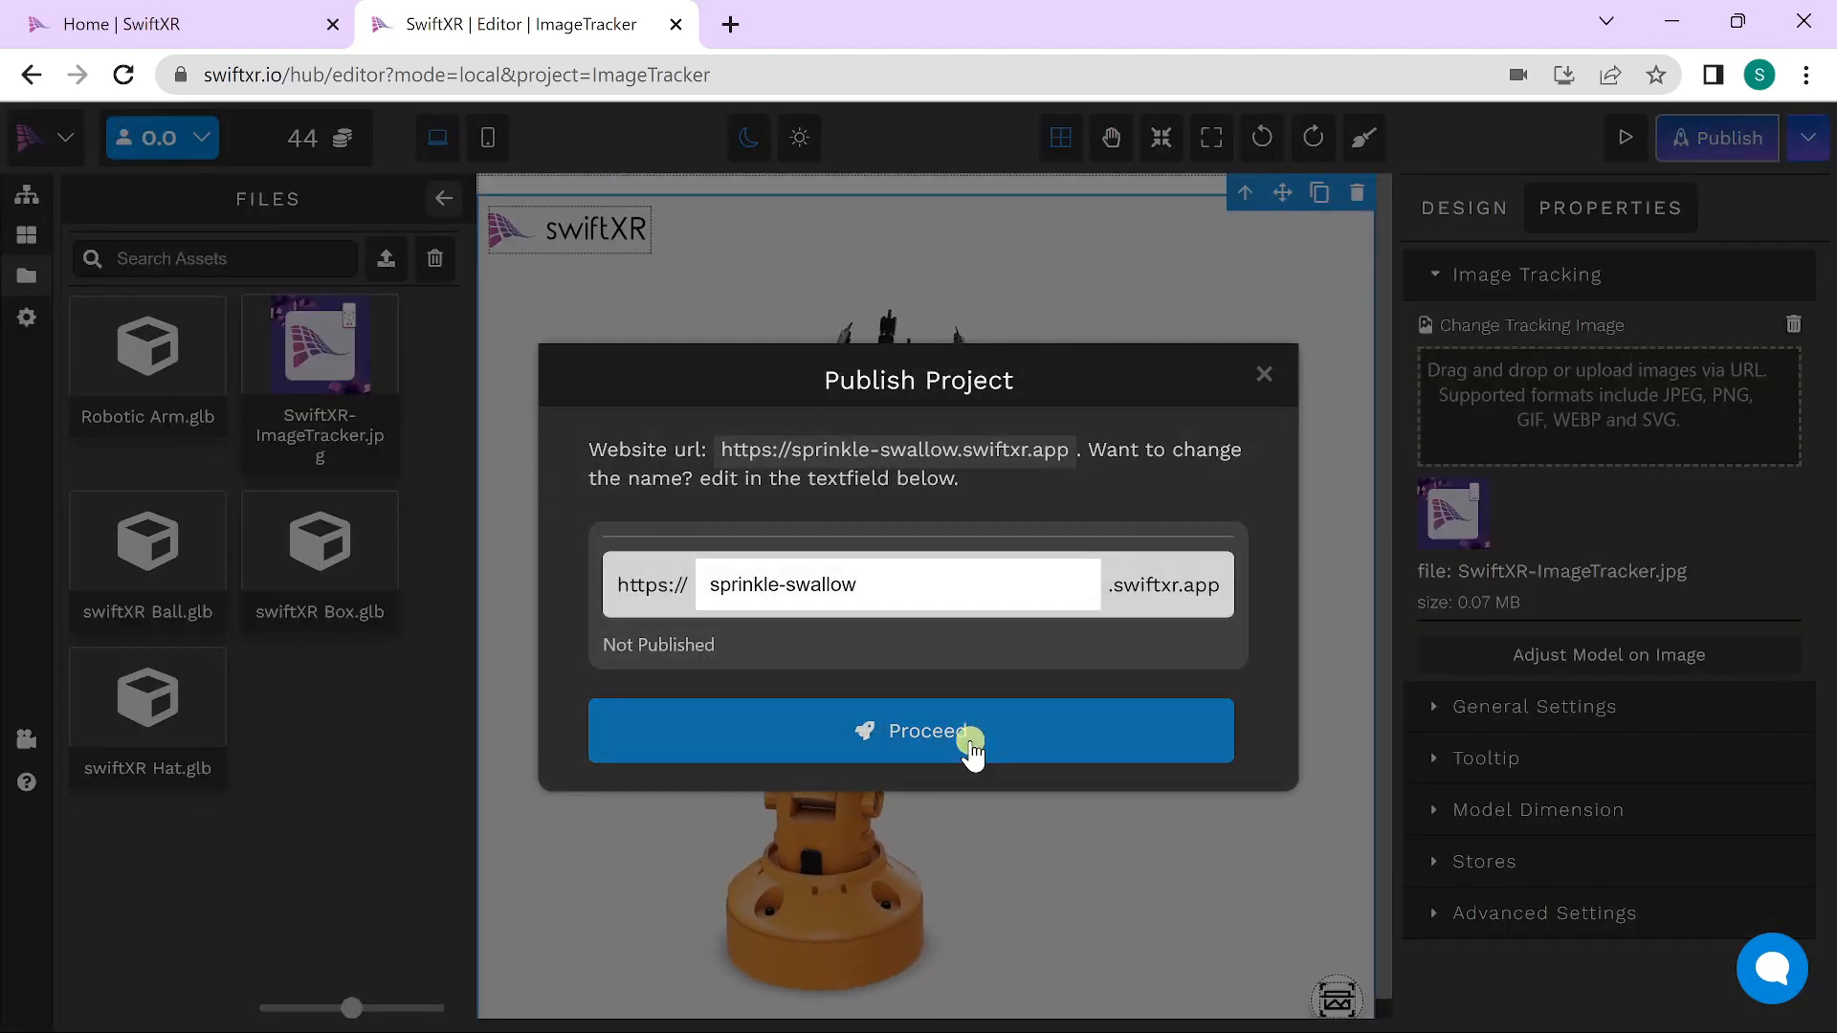
pyautogui.click(918, 729)
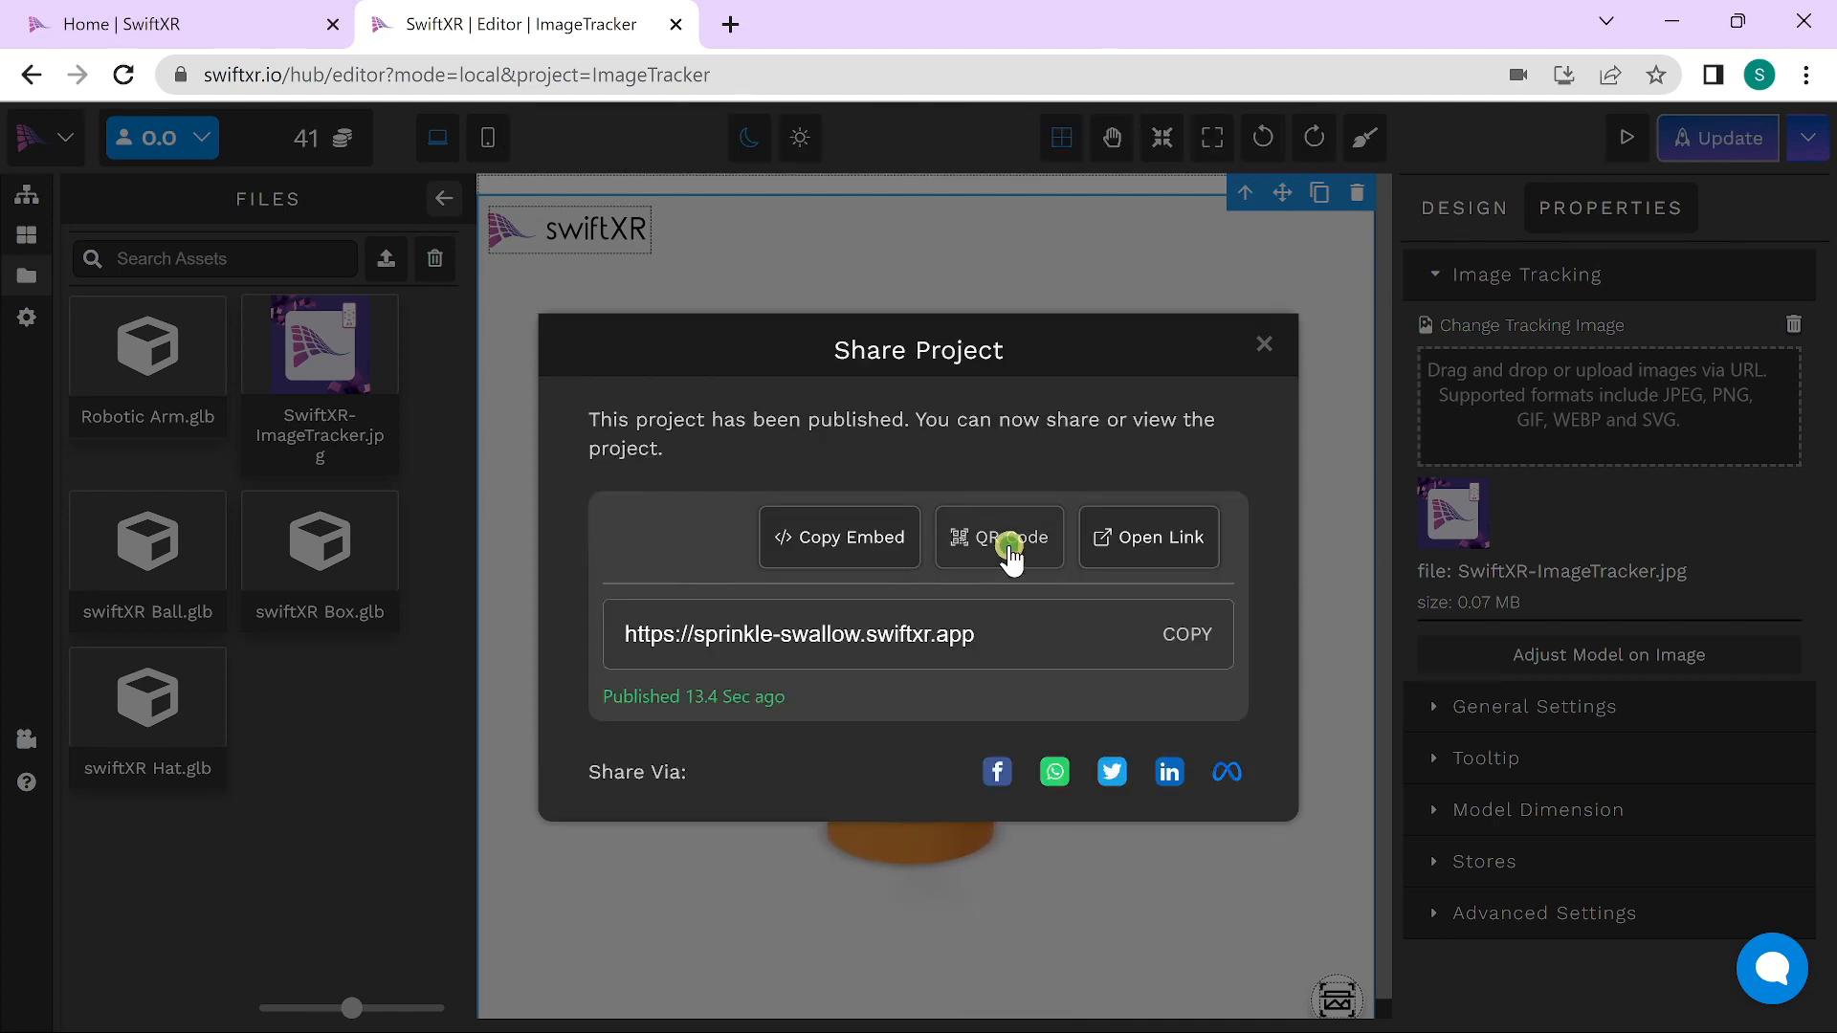
pyautogui.click(999, 536)
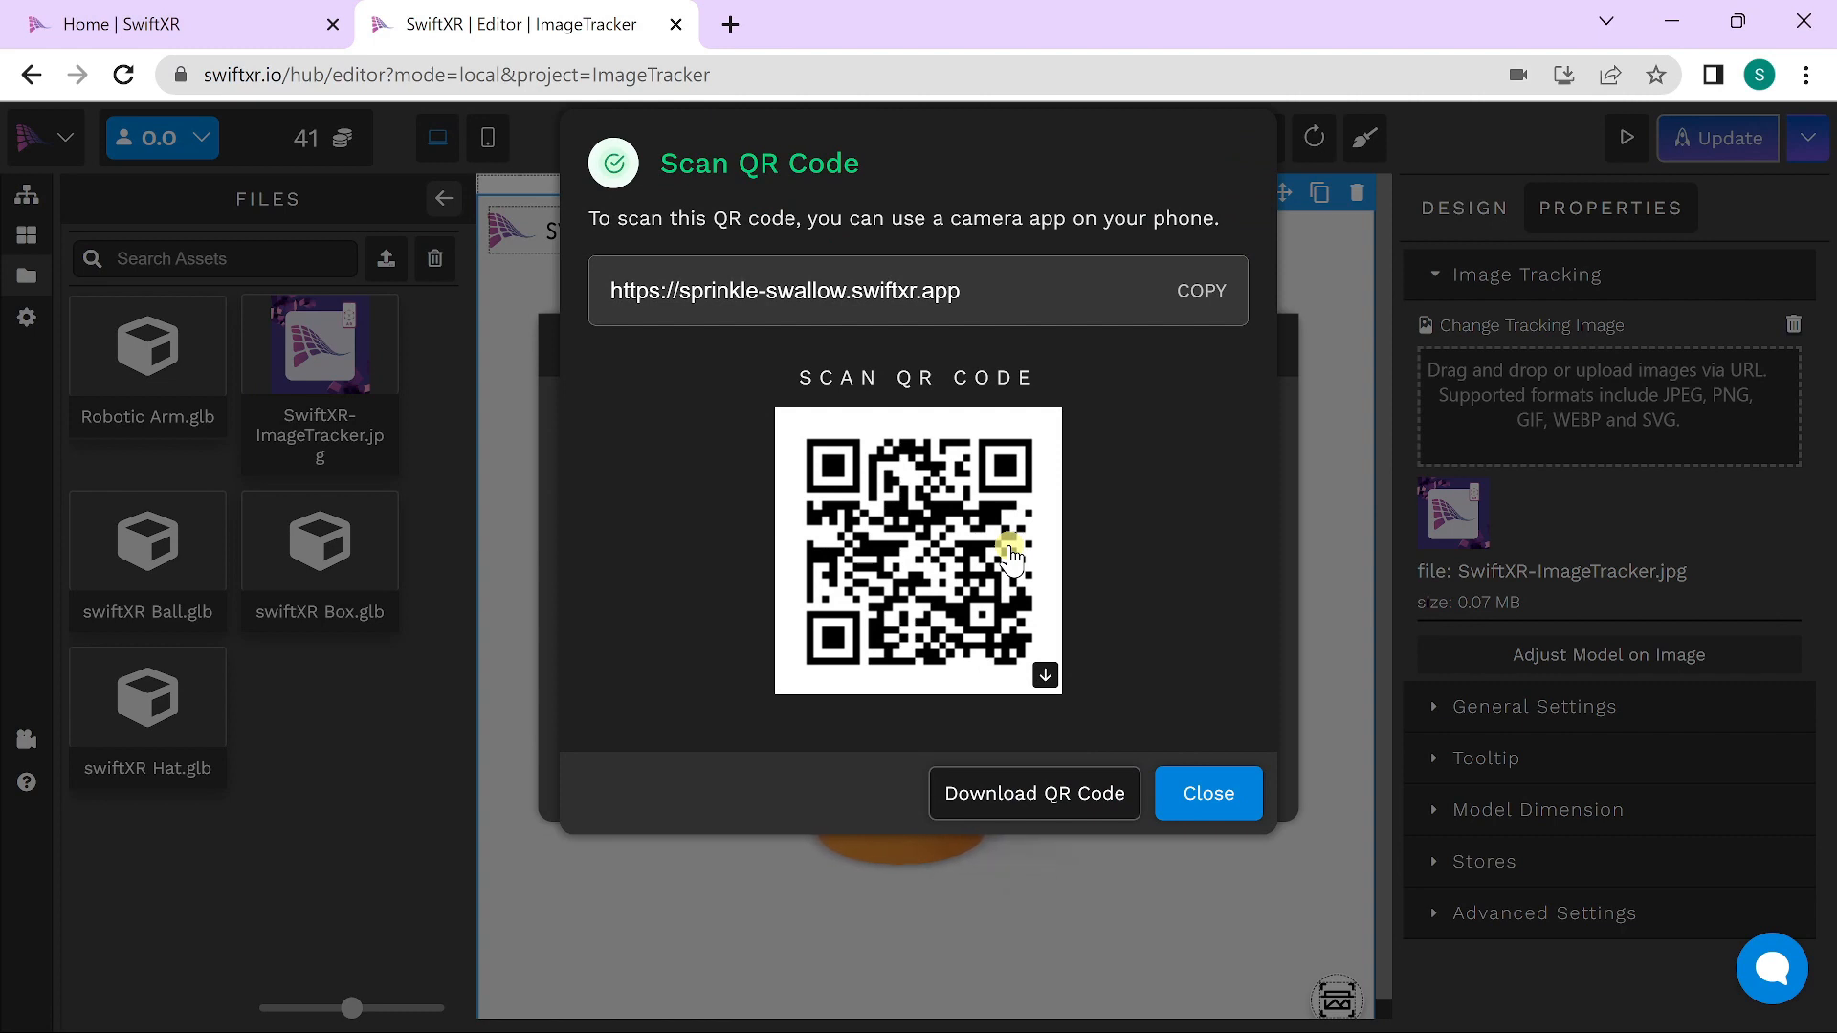